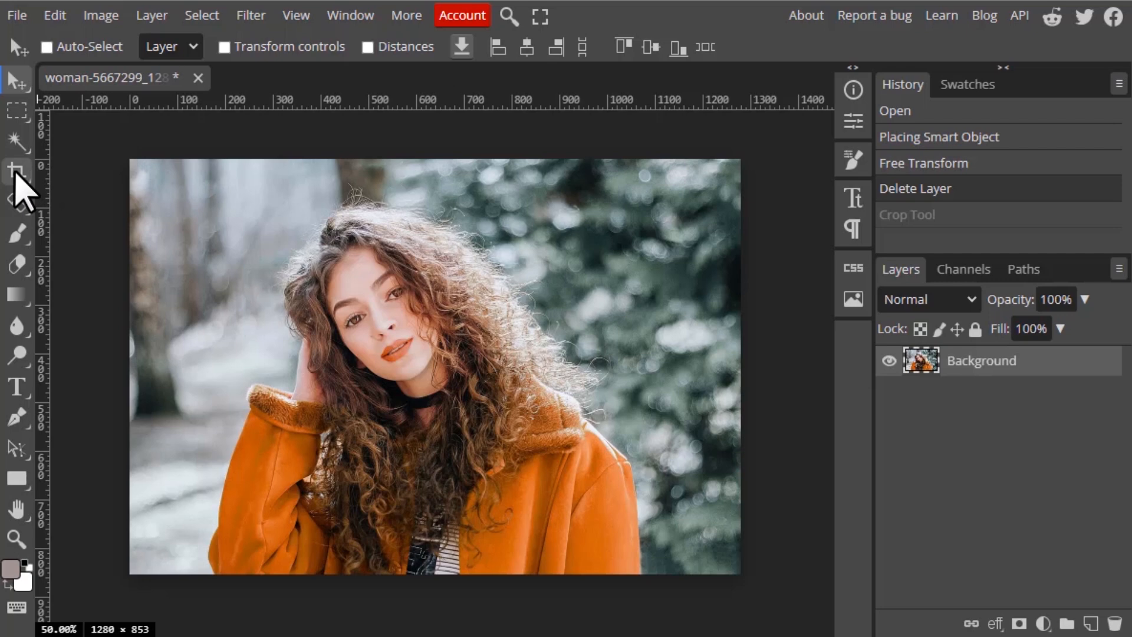
mouse_move(15, 172)
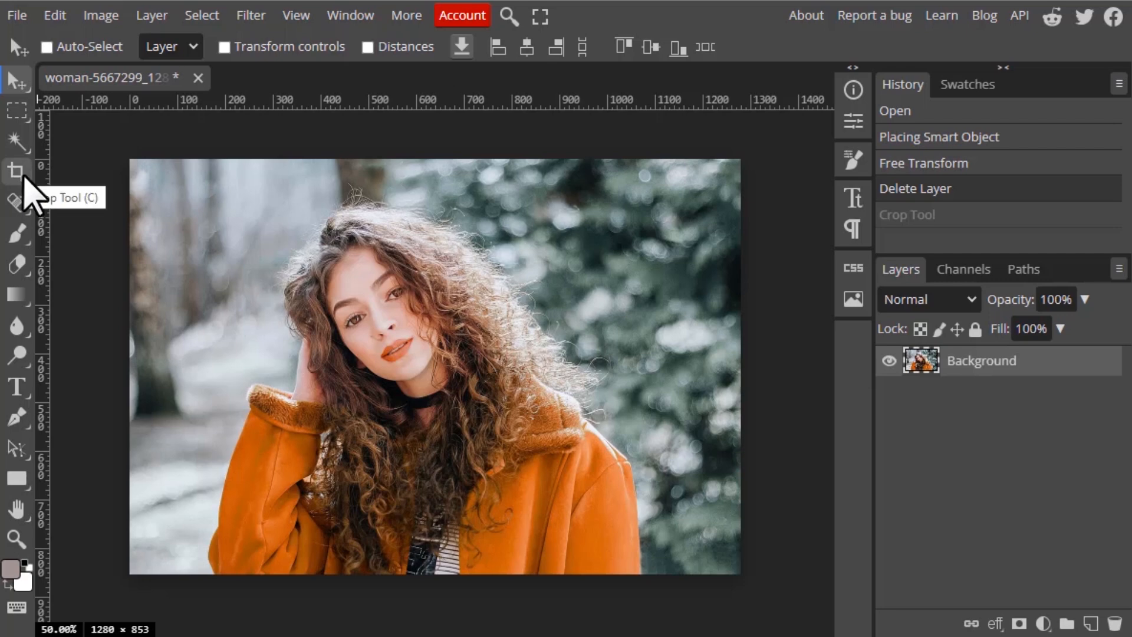
Dismiss the command search without running anything
click(509, 15)
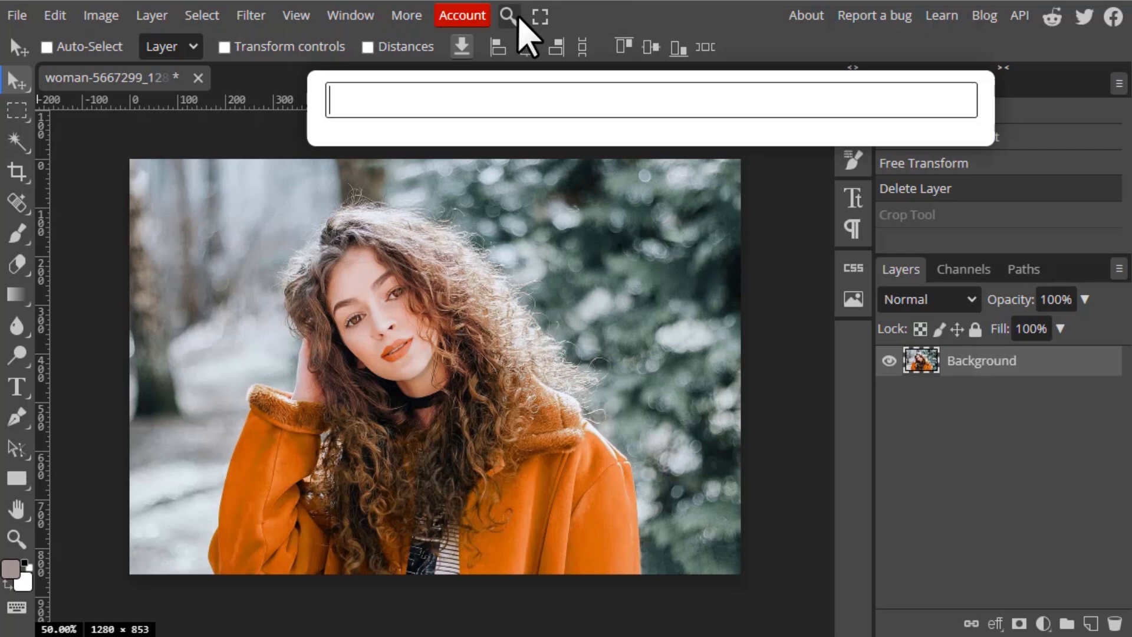
click(650, 99)
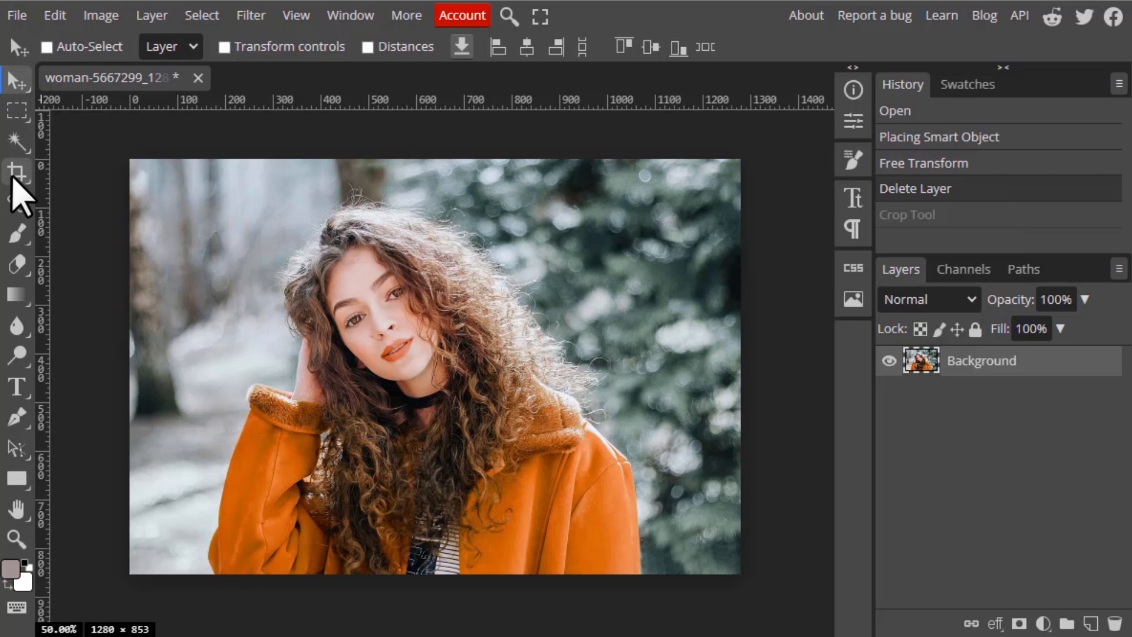
With the Crop tool, trim both sides, then widen the crop back to the full 1280 × 853 photo
click(18, 172)
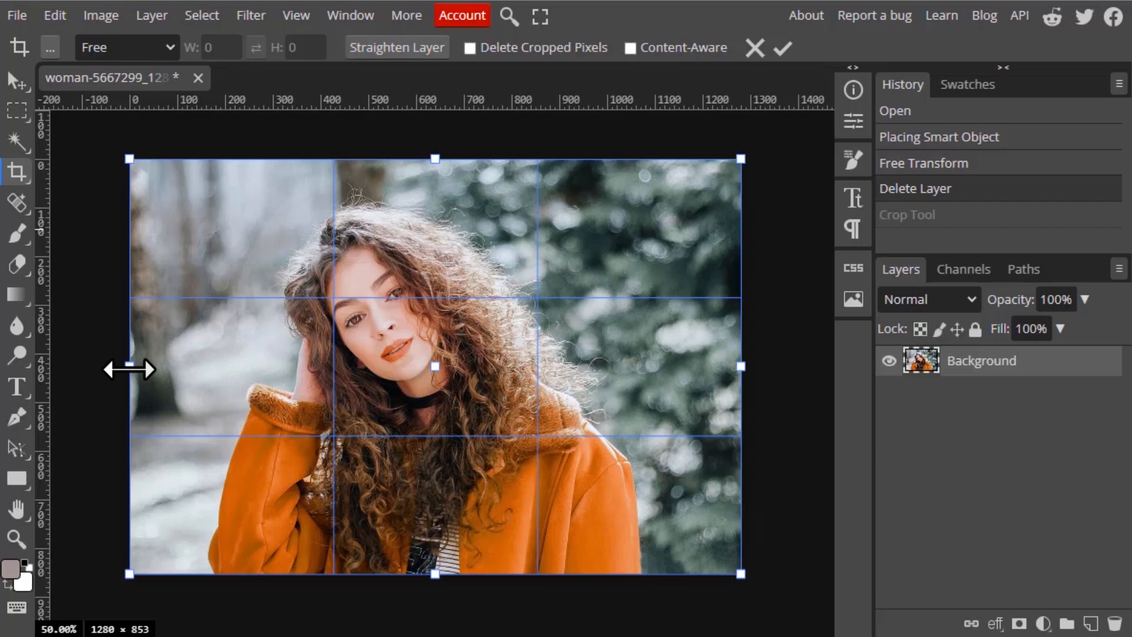
drag(130, 365, 184, 366)
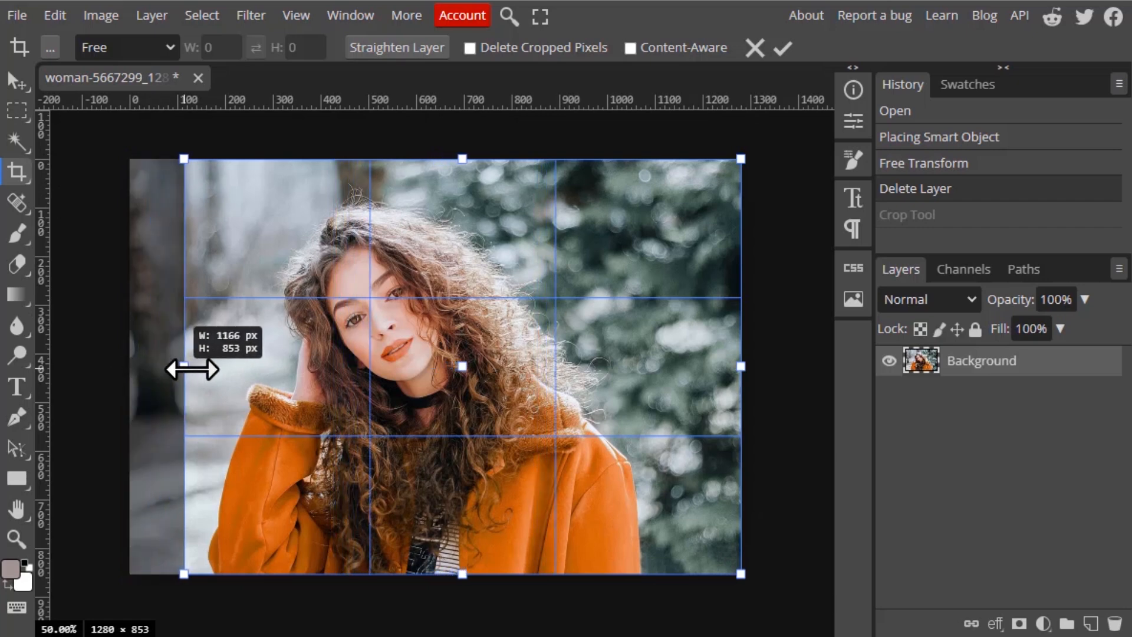
drag(748, 366, 683, 363)
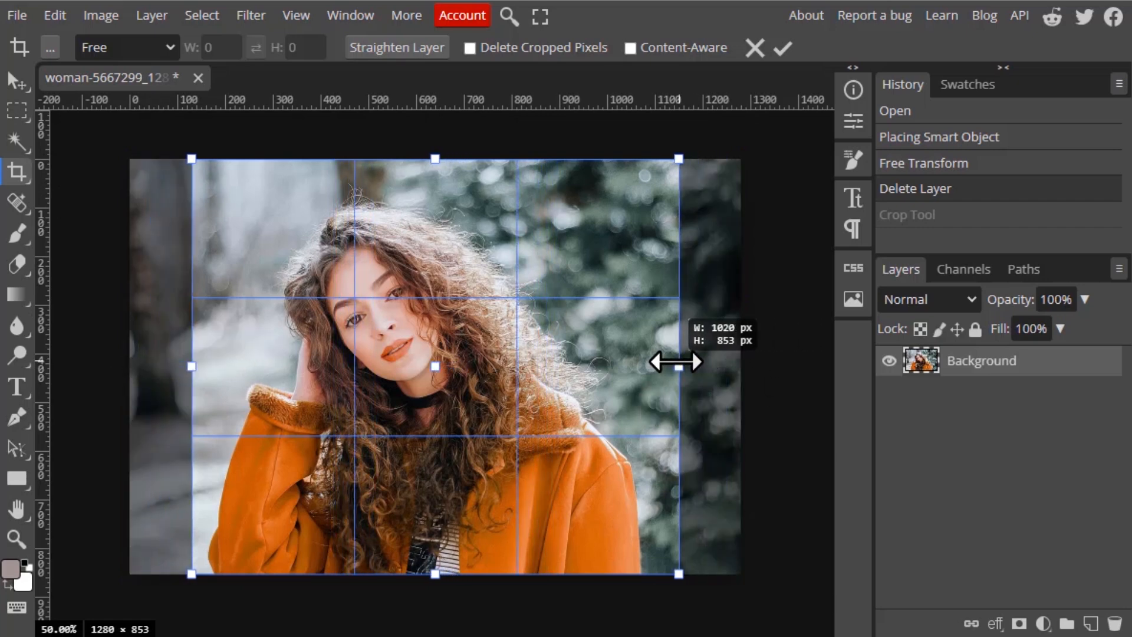
drag(683, 364, 663, 364)
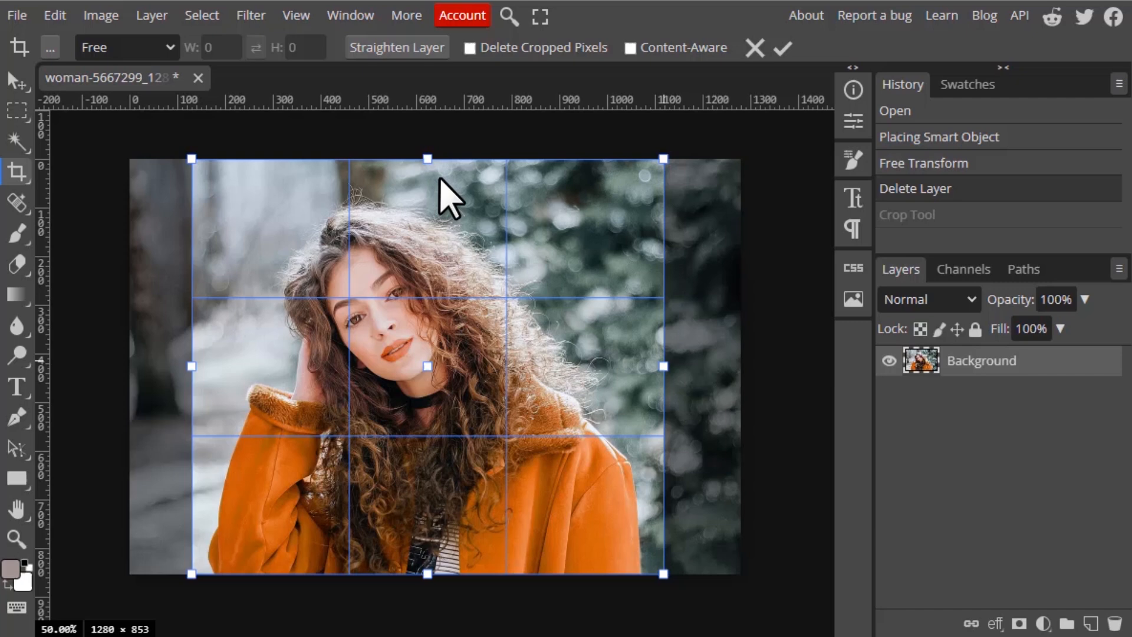
drag(427, 158, 432, 184)
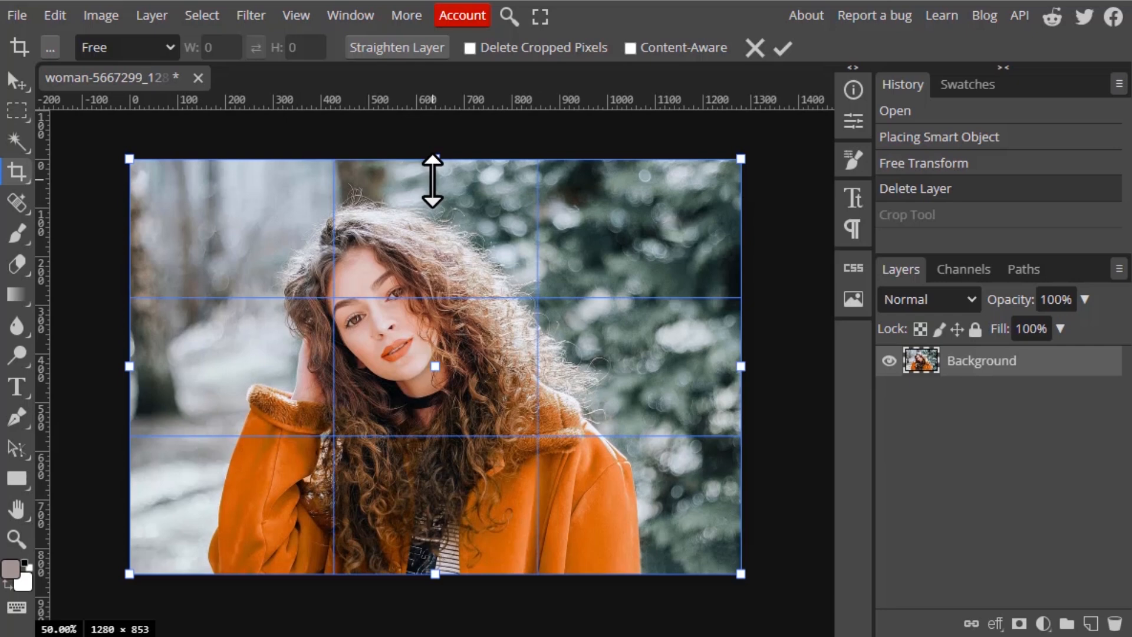
mouse_move(837, 78)
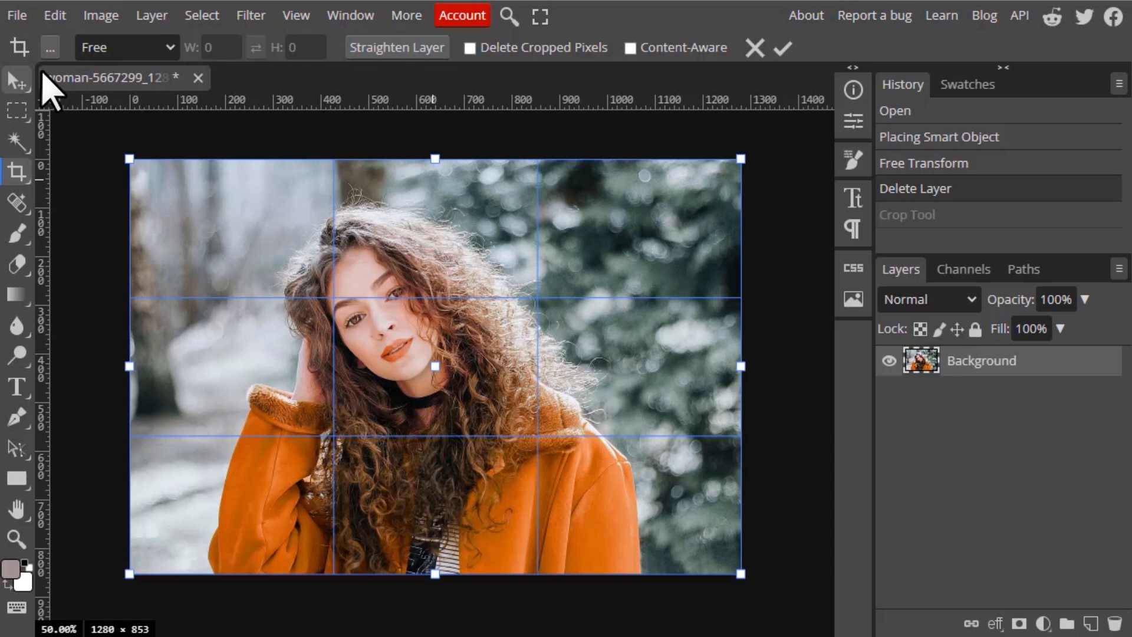
mouse_move(17, 172)
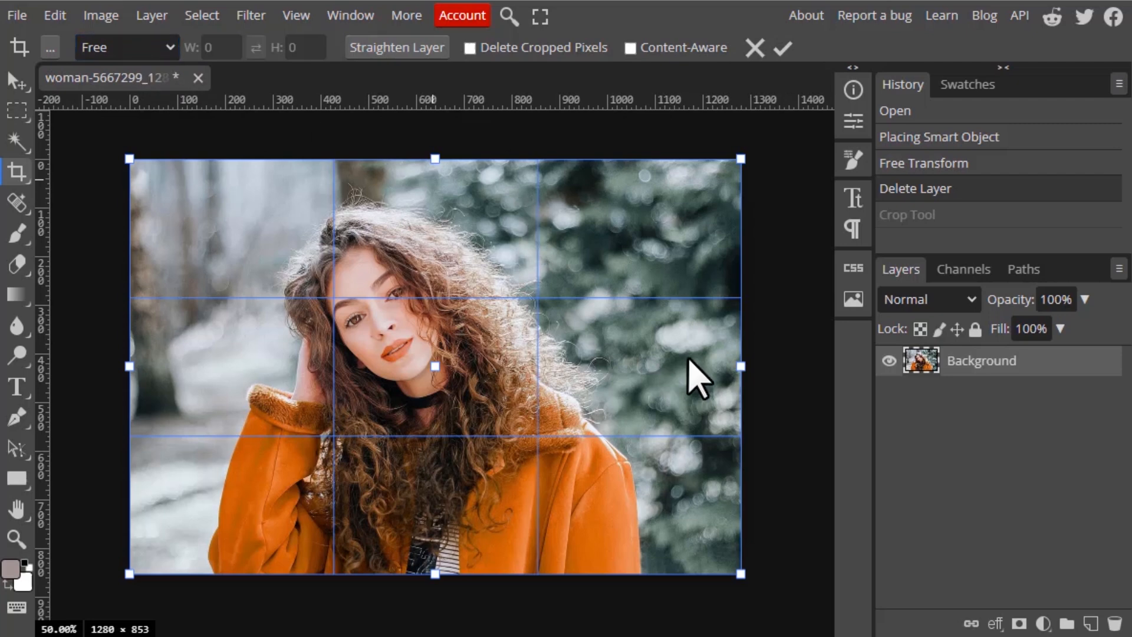
Pull the crop frame in from the right so it sits tighter around the woman
drag(738, 366, 655, 365)
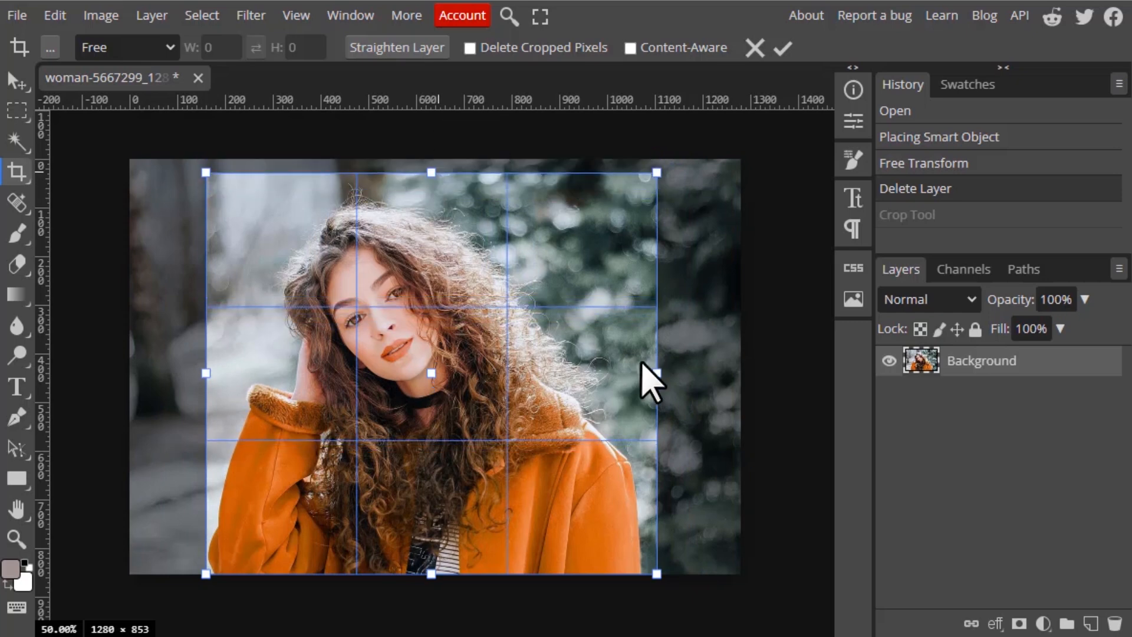
drag(657, 373, 643, 374)
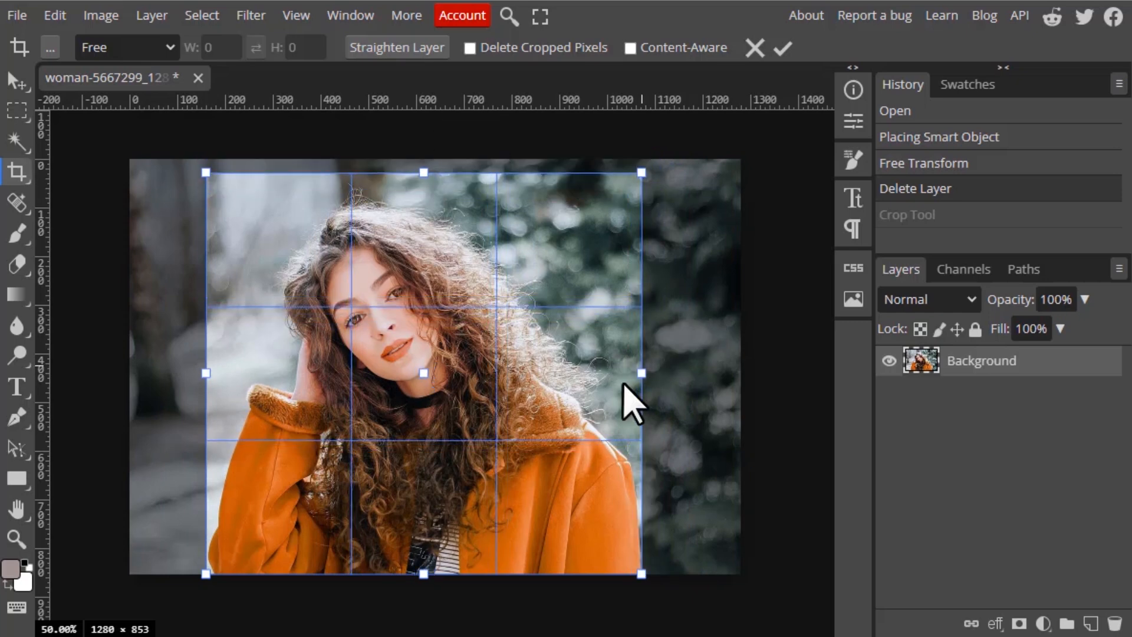
Lock the crop to a 1:2 Fixed Ratio and shrink the tall frame around her face
click(126, 47)
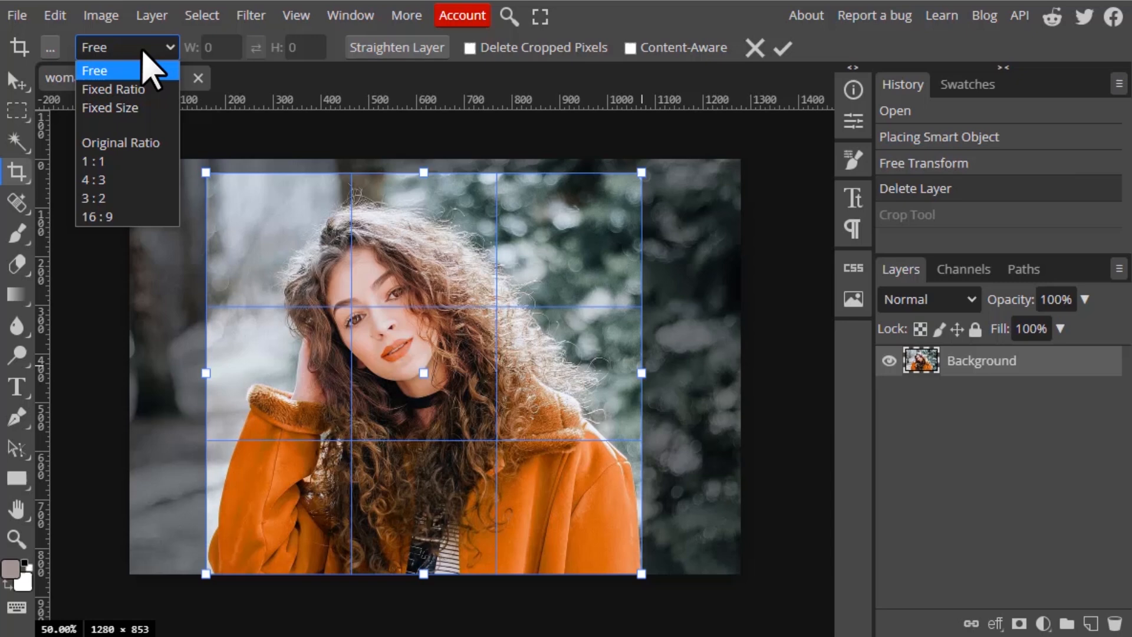
click(113, 89)
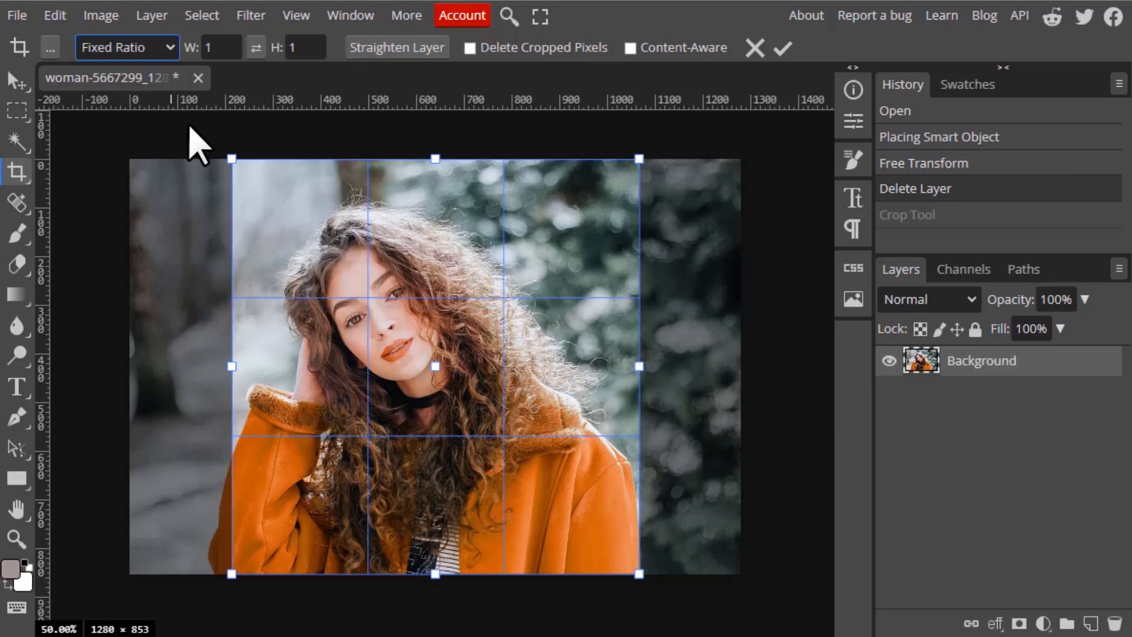
click(222, 47)
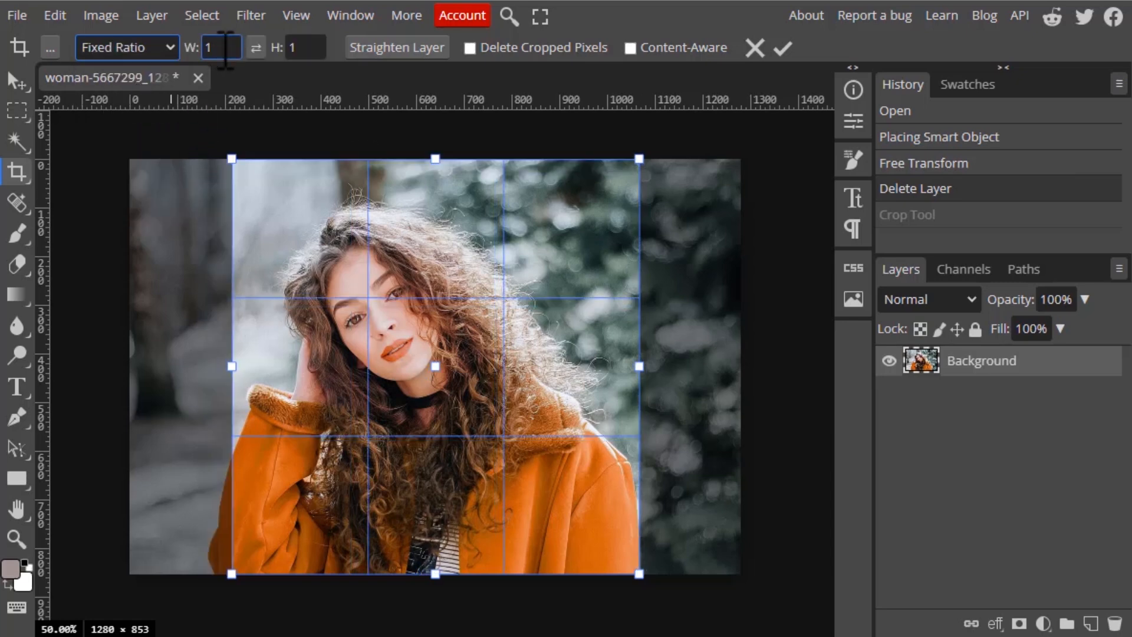
click(306, 47)
text(2)
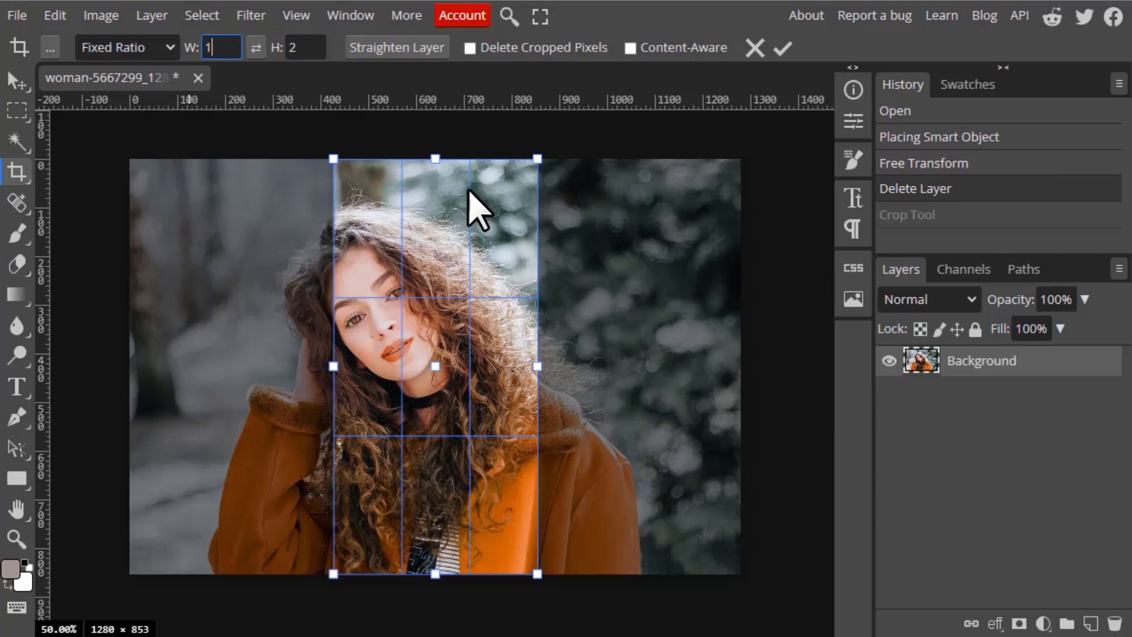
mouse_move(476, 375)
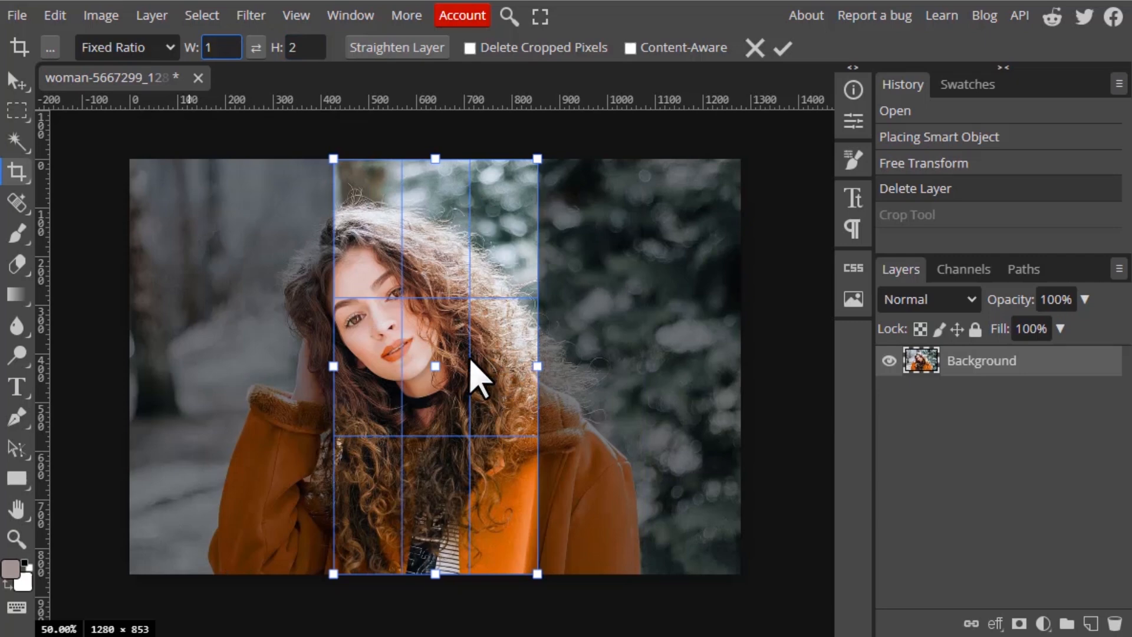
mouse_move(473, 354)
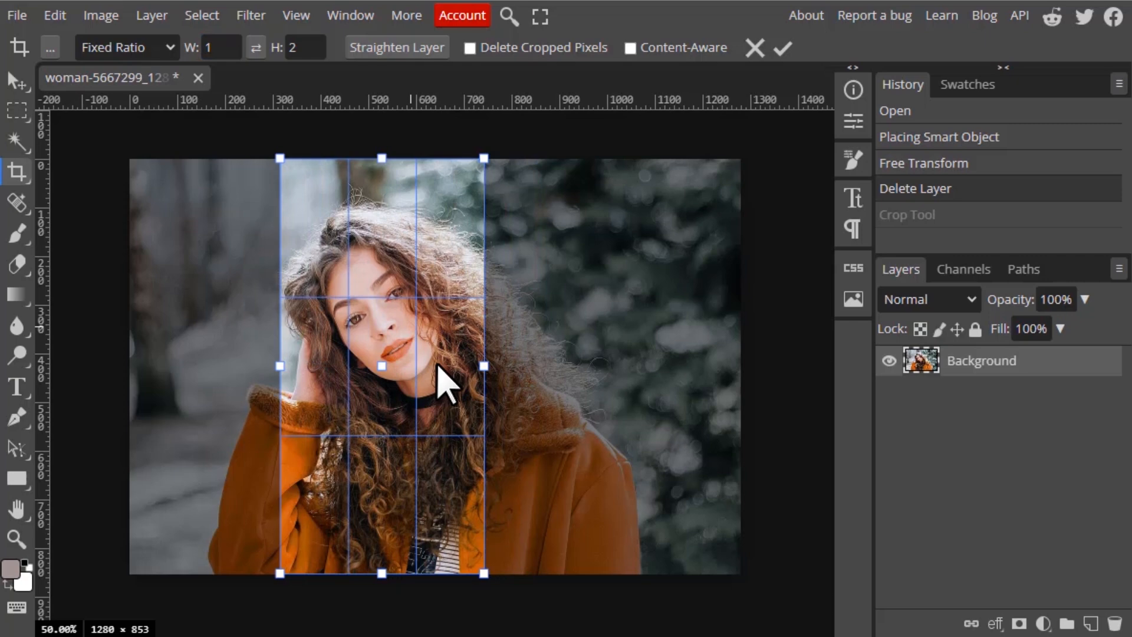
mouse_move(483, 159)
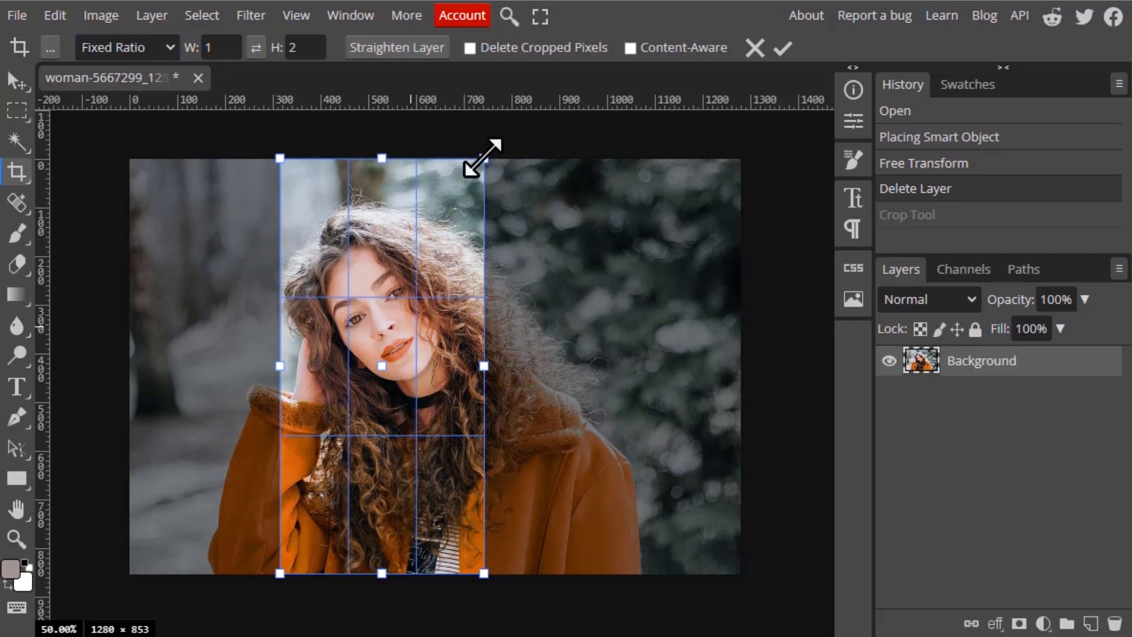
drag(485, 157, 448, 224)
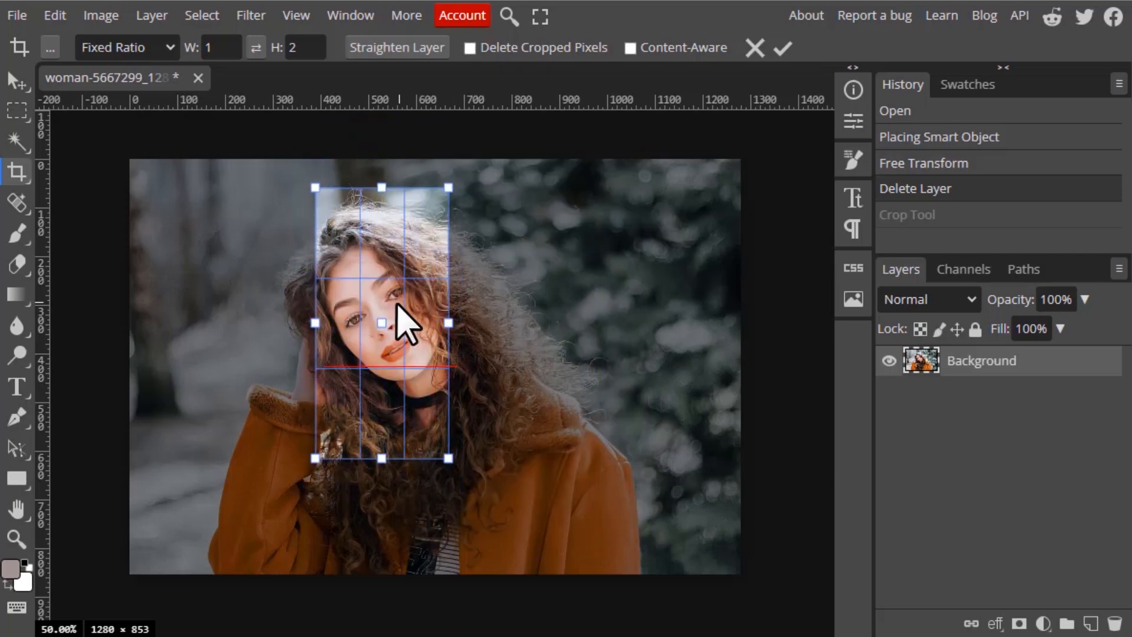
Switch to Fixed Size mode and enter a 450 × 300 px crop
click(126, 47)
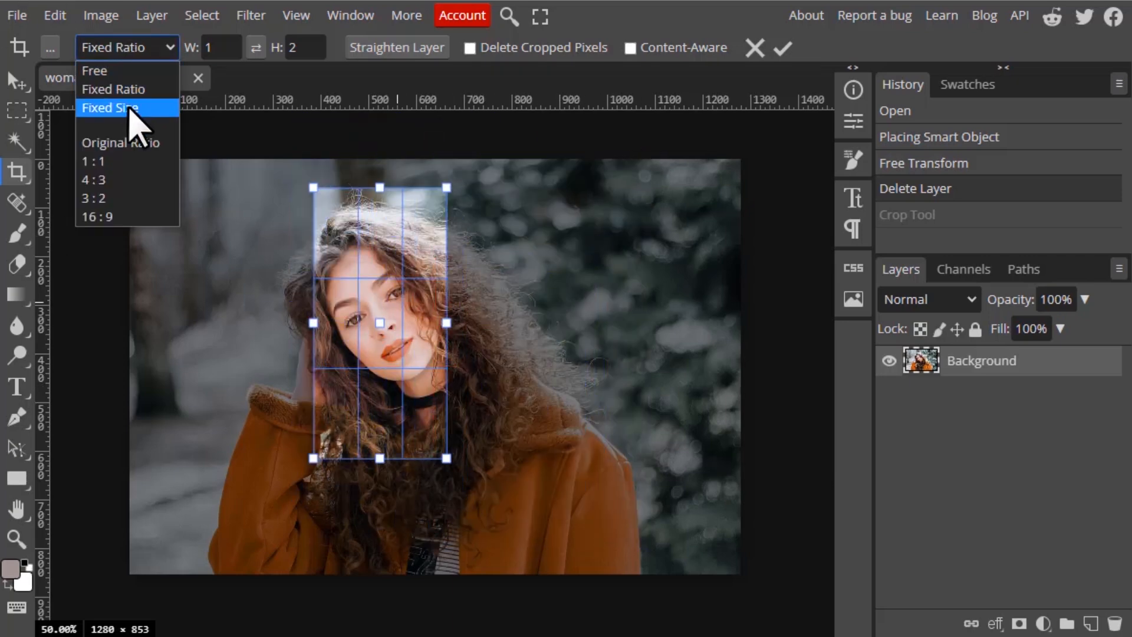
click(113, 107)
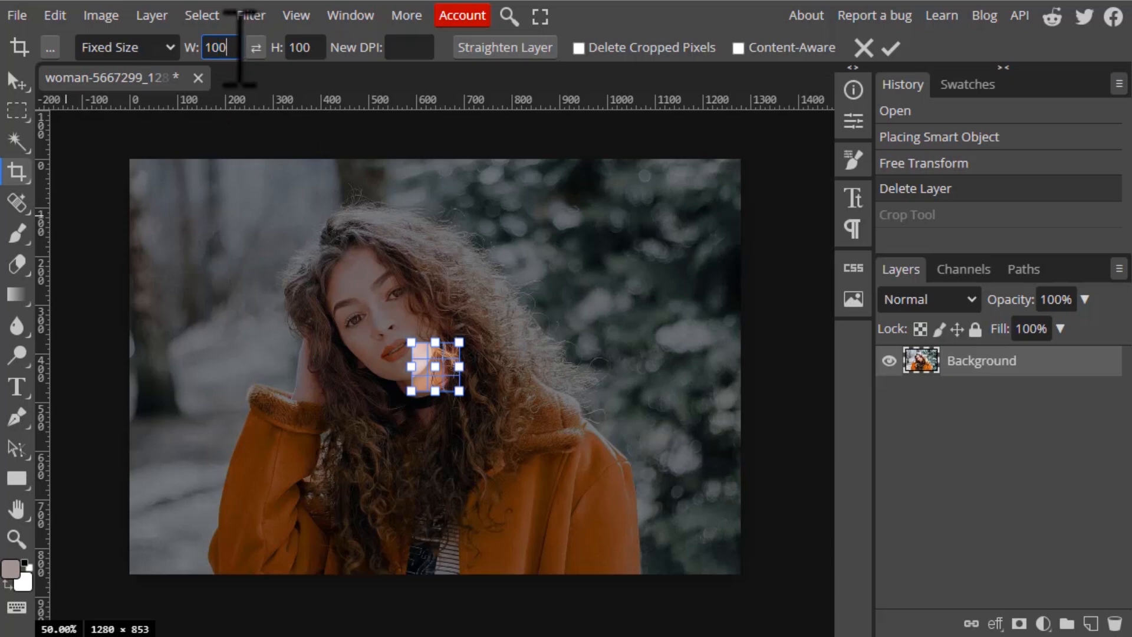
triple_click(217, 47)
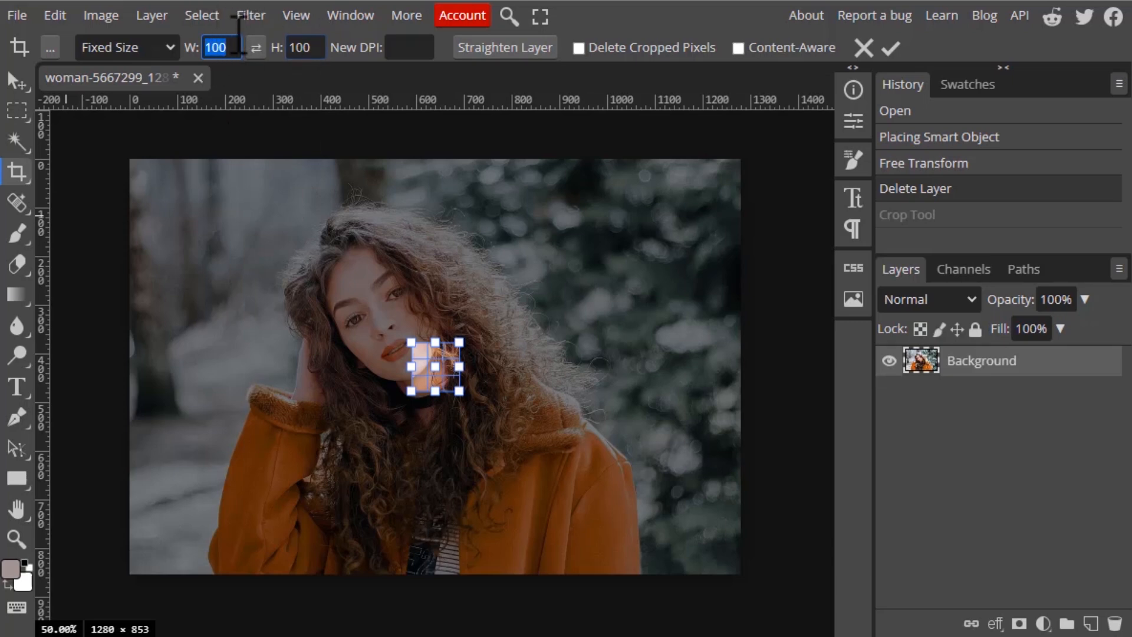
text(3)
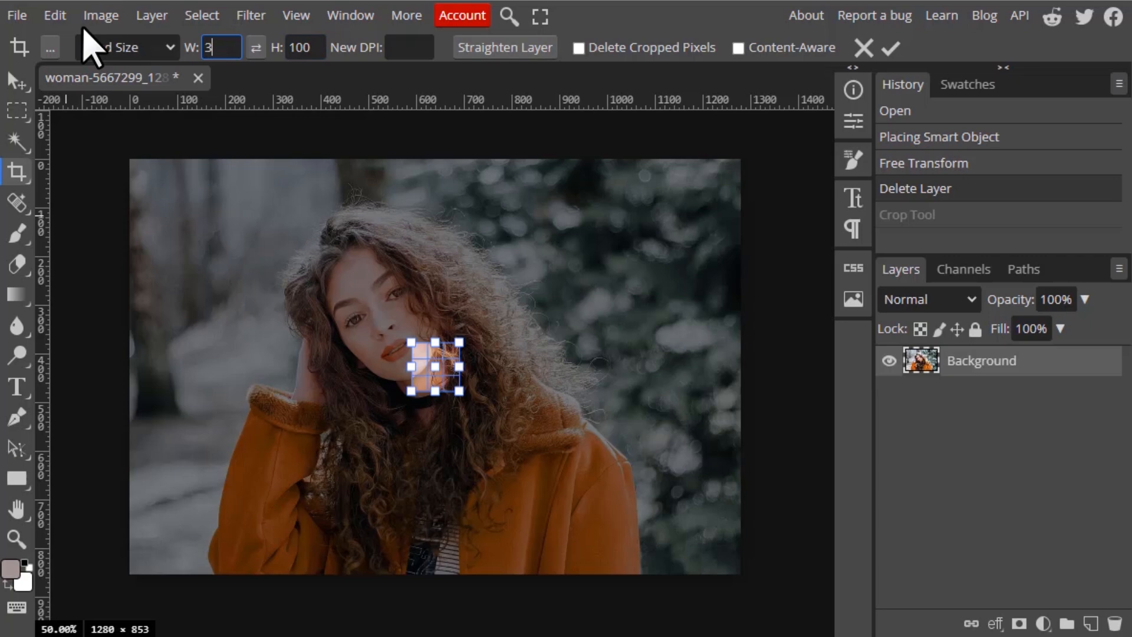
text(00)
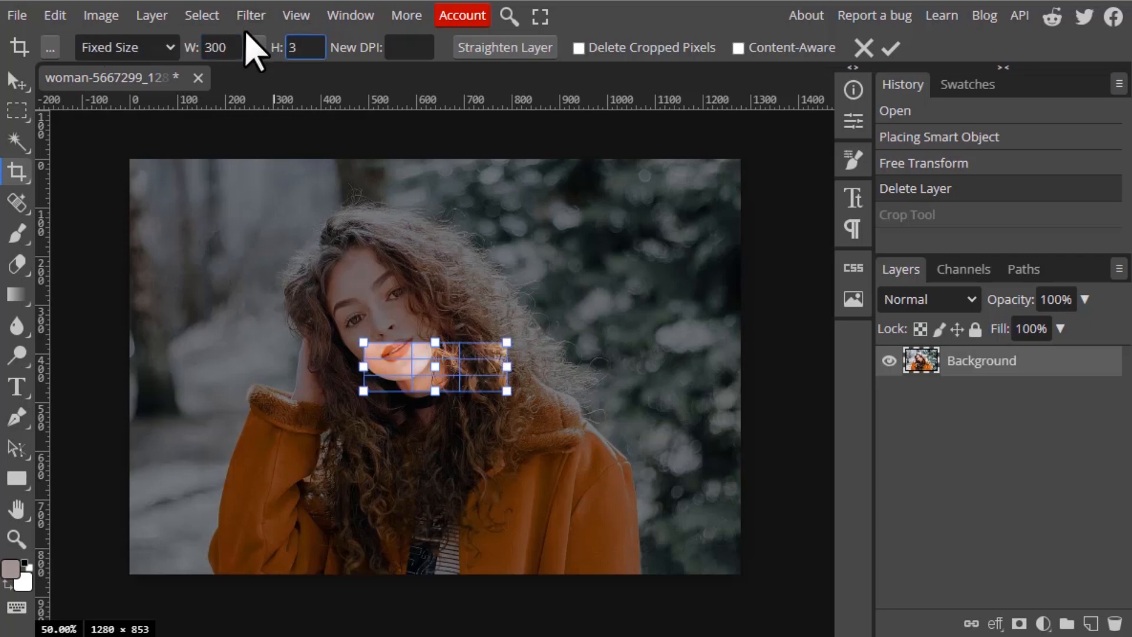
text(00)
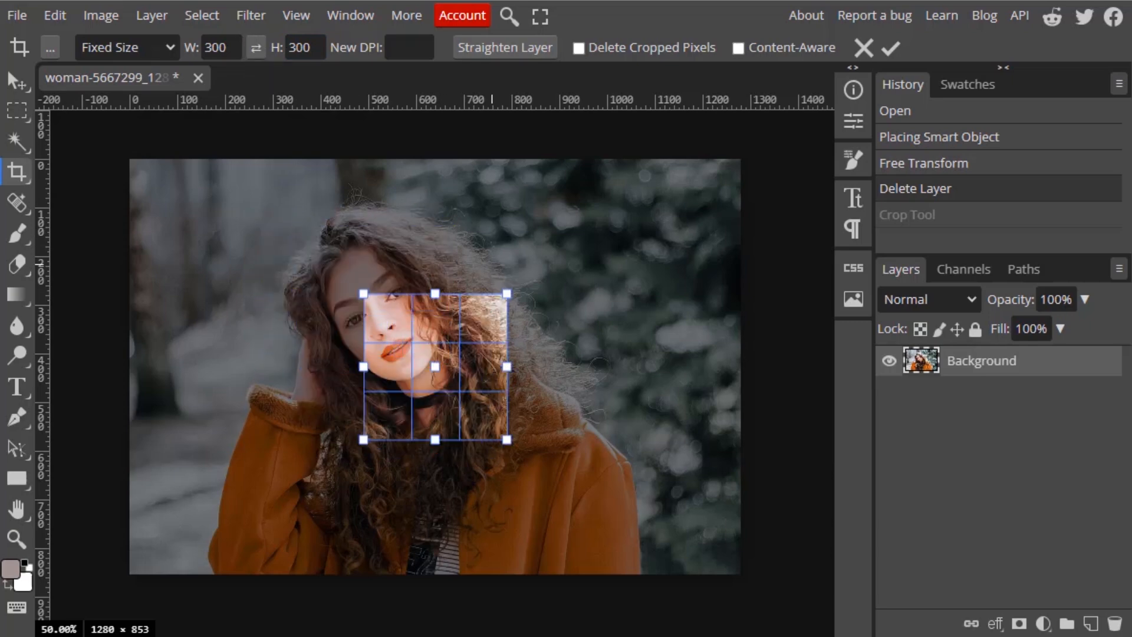
triple_click(221, 47)
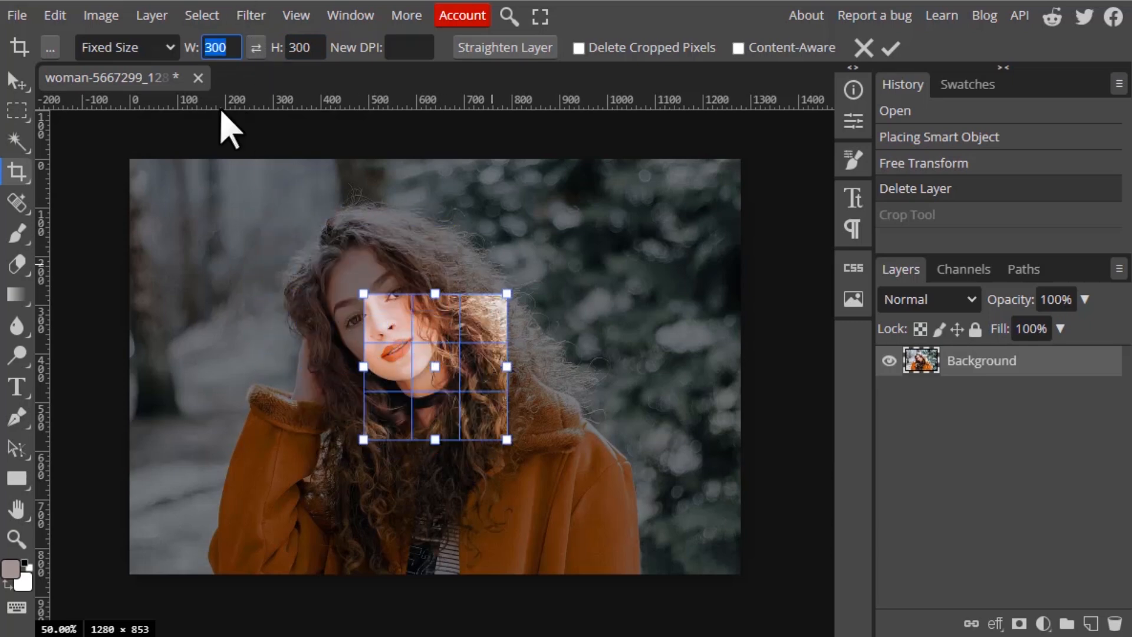
text(4)
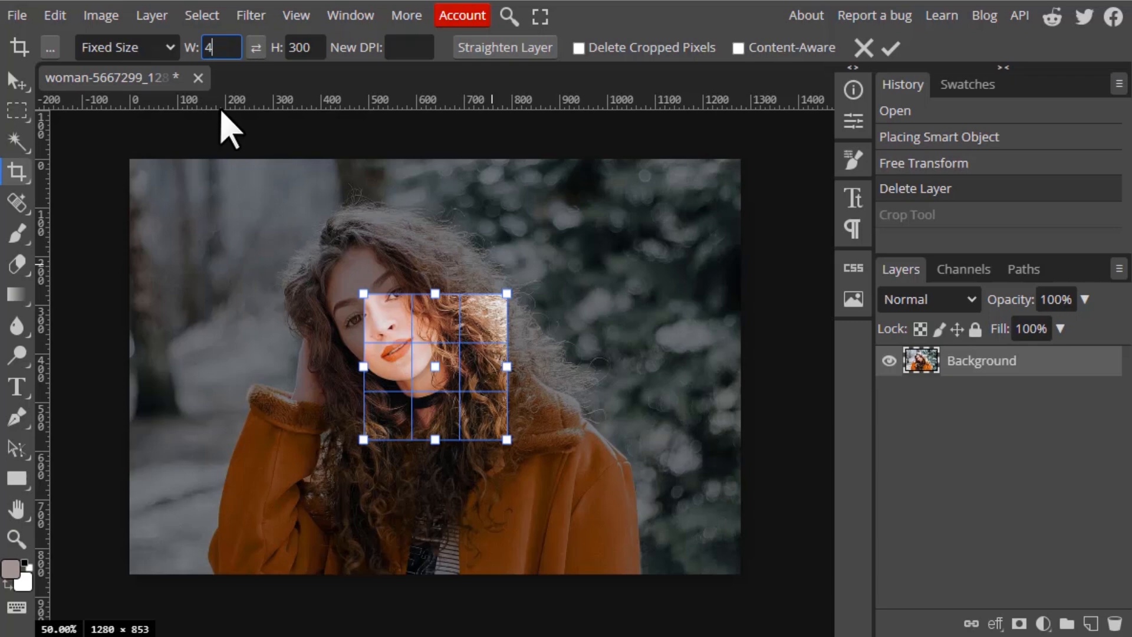
text(50)
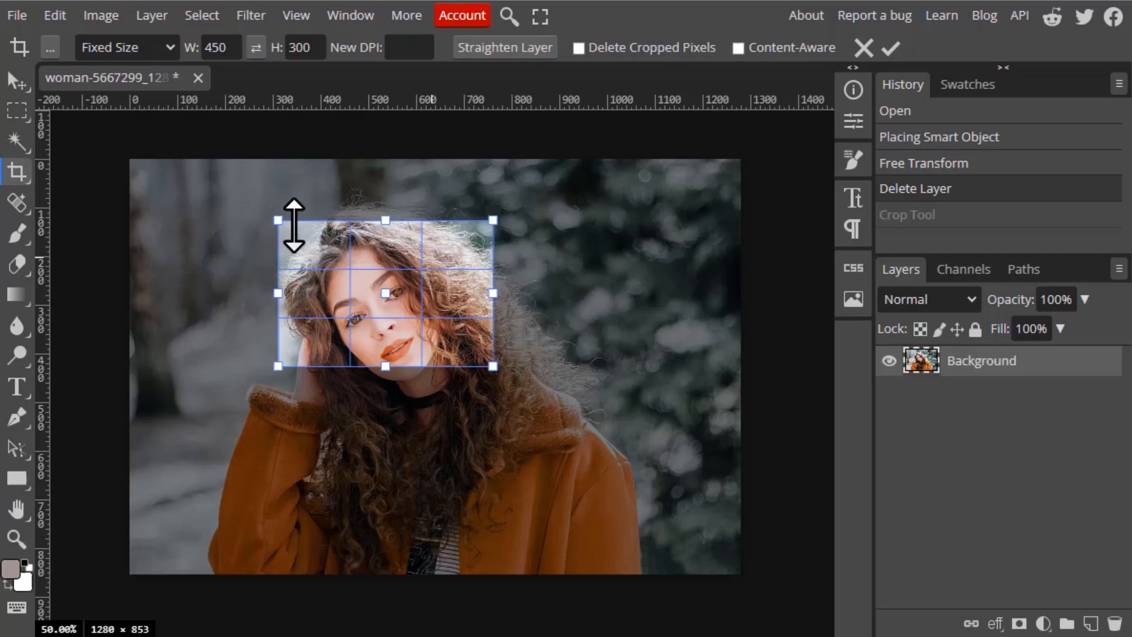
mouse_move(513, 429)
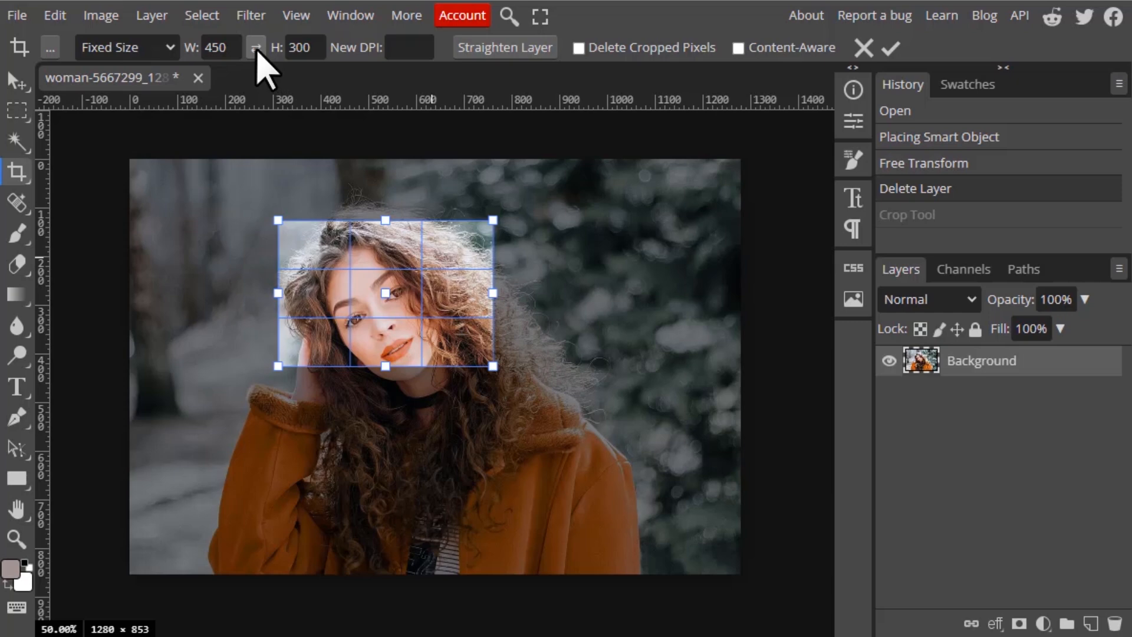
Swap to a portrait 300 × 450 crop, then swap back to landscape
click(256, 47)
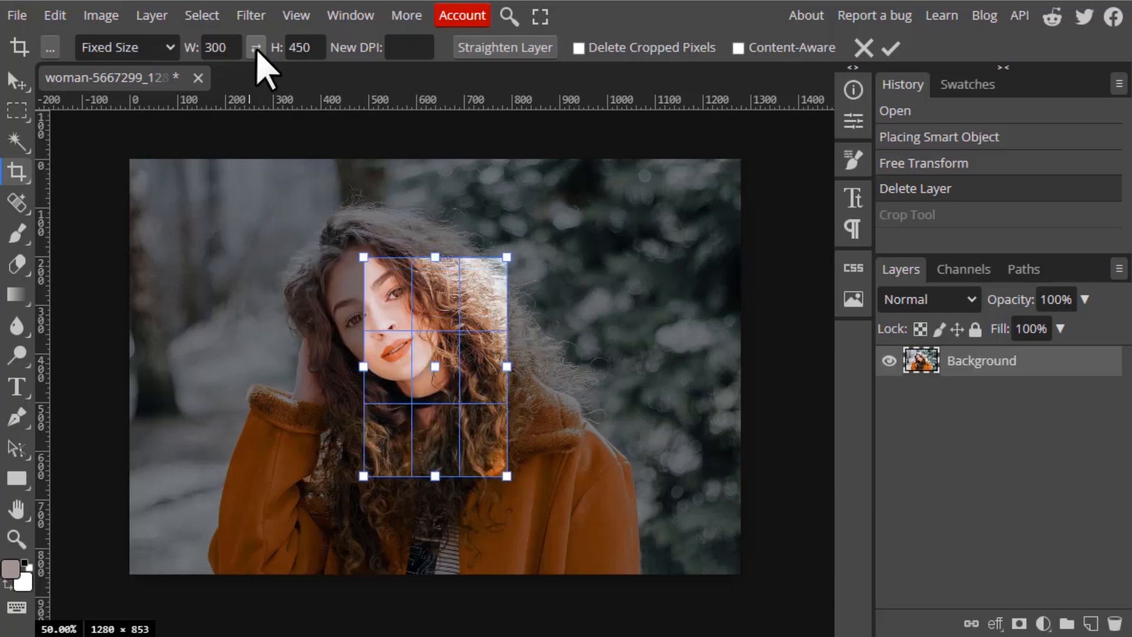
click(122, 47)
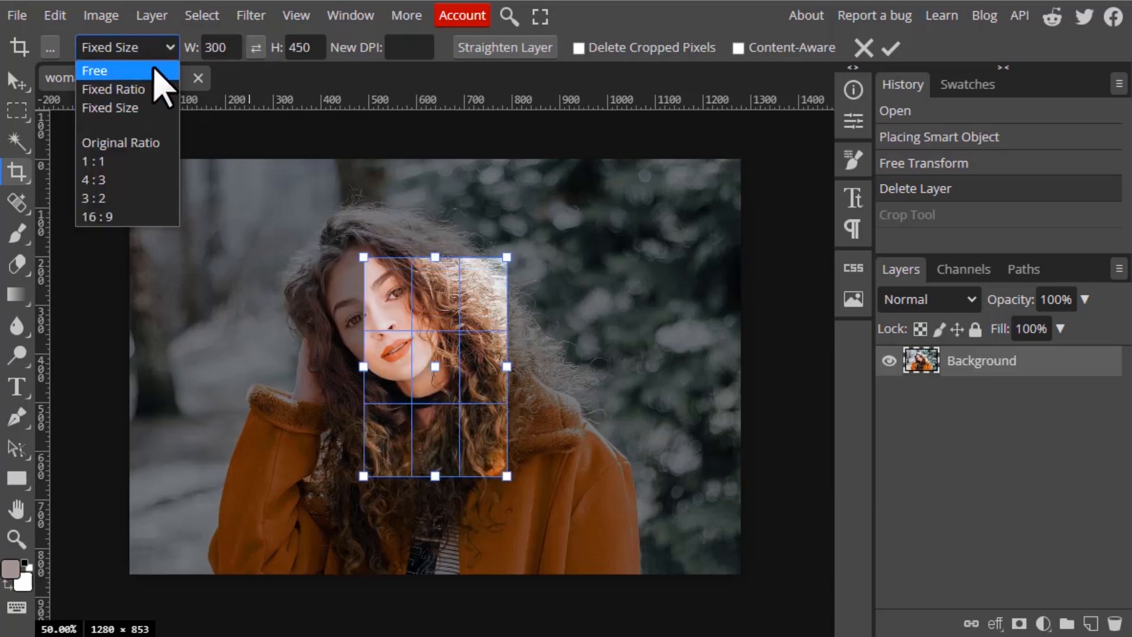
click(255, 47)
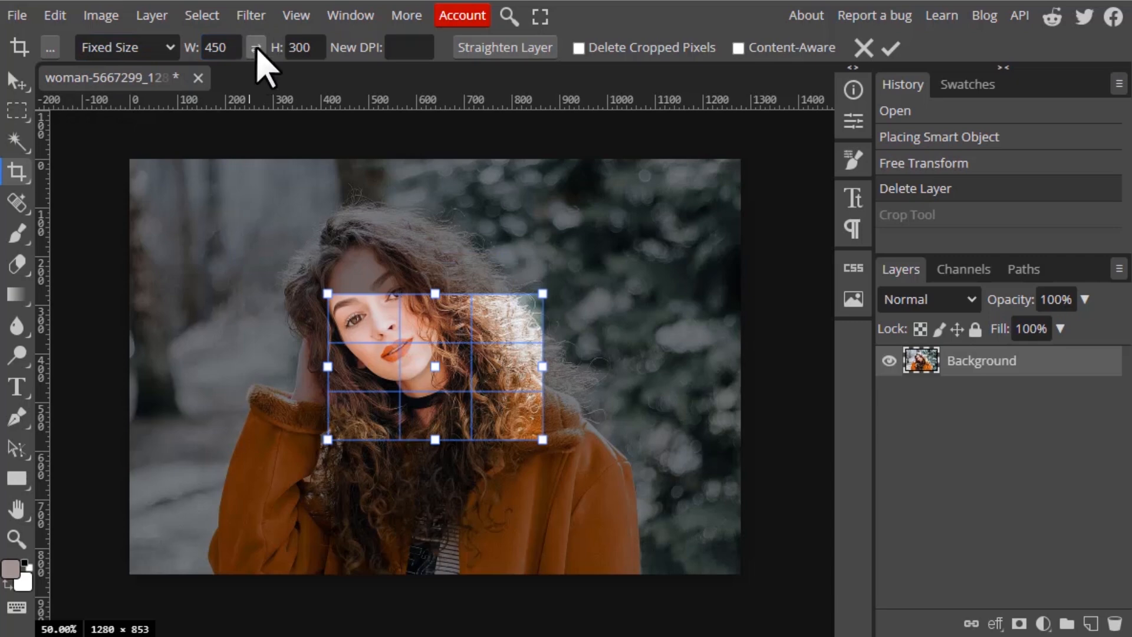
Move and proportionally resize the crop frame around the woman's head
drag(433, 367, 382, 308)
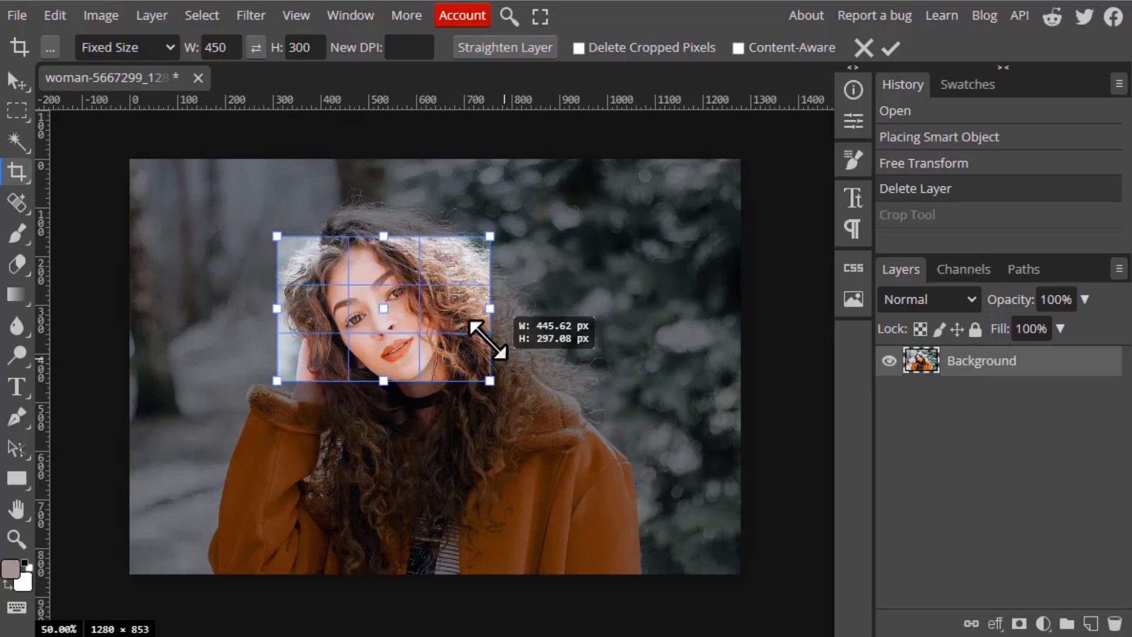
drag(488, 381, 574, 437)
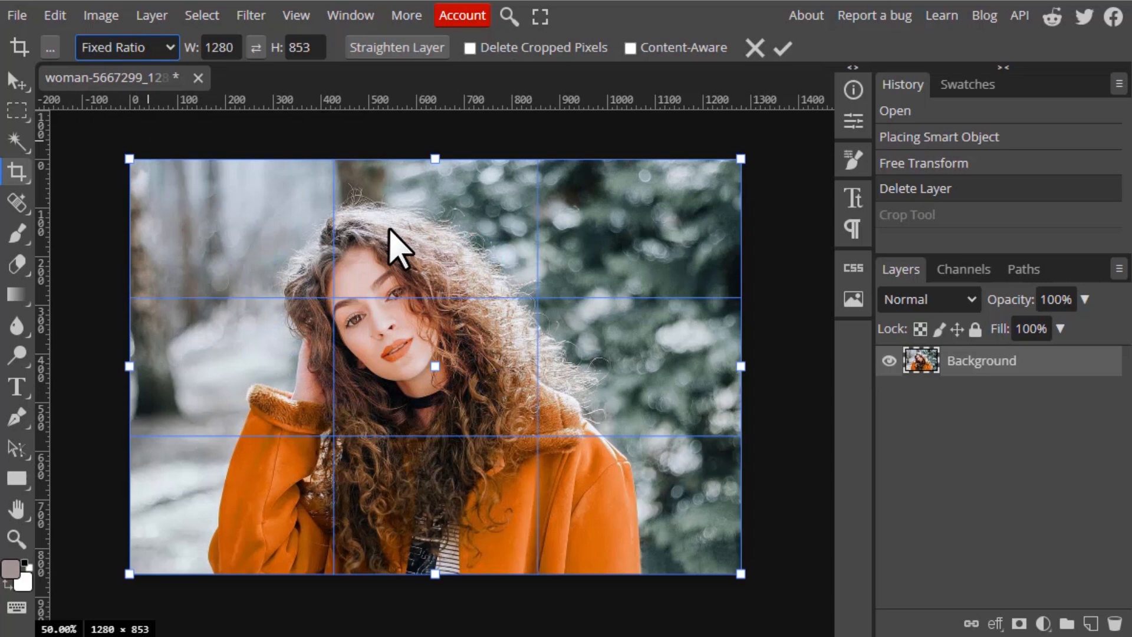
mouse_move(704, 456)
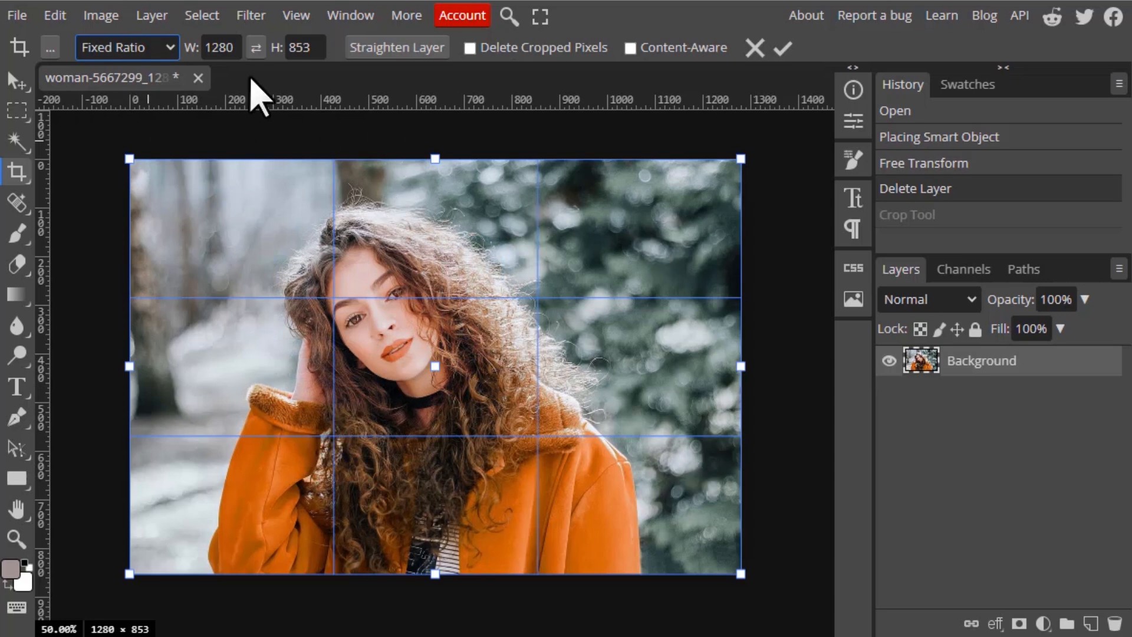
Shrink the ratio-locked frame proportionally to about 1018 × 679 px around the woman
click(221, 48)
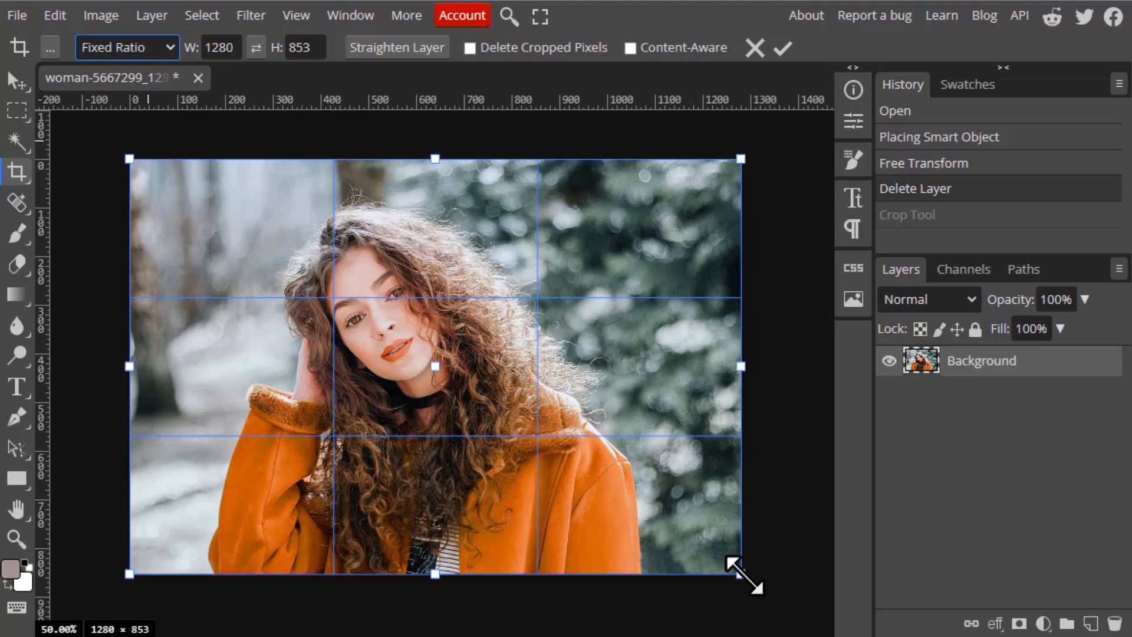
drag(751, 574, 636, 541)
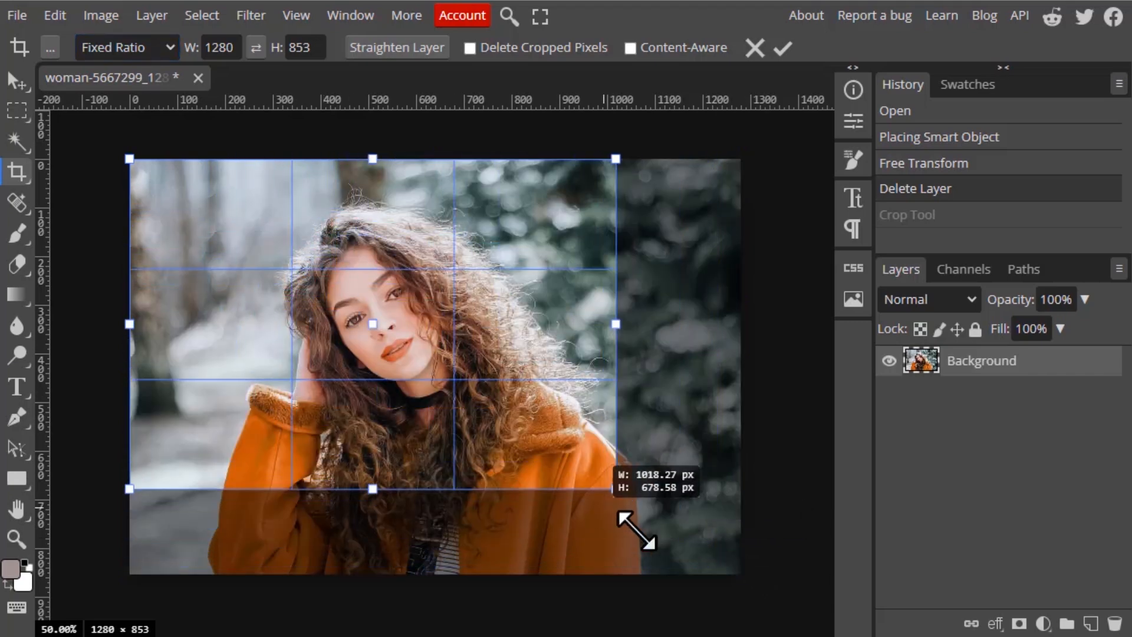
Enlarge the frame, then try the 4:3 and 16:9 ratio presets on it
drag(615, 489, 699, 558)
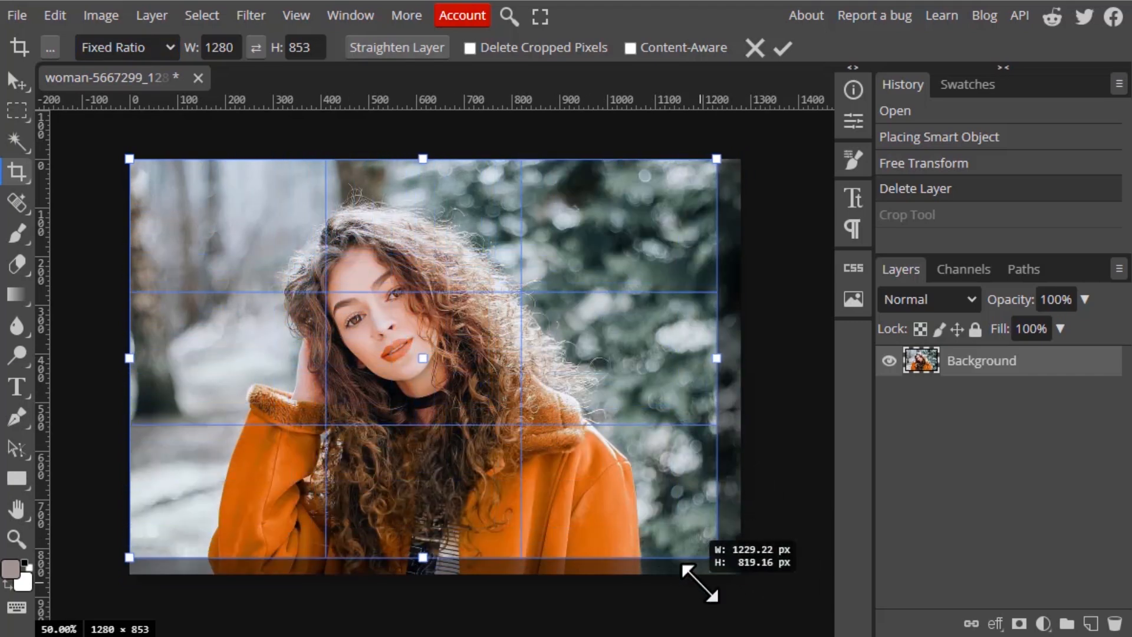
click(126, 47)
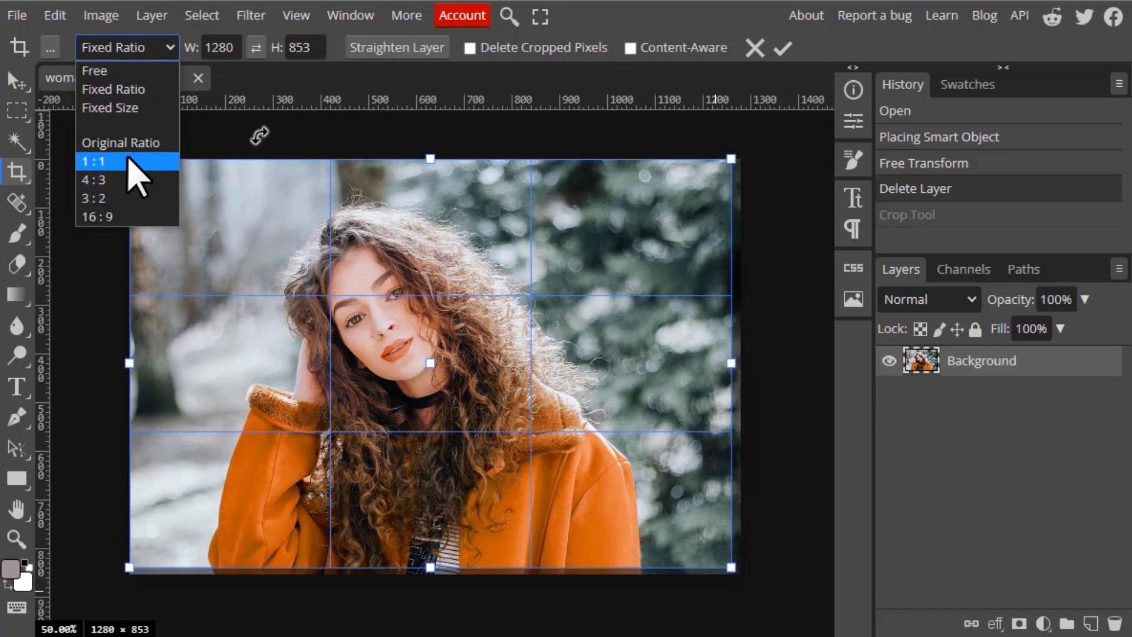
click(94, 162)
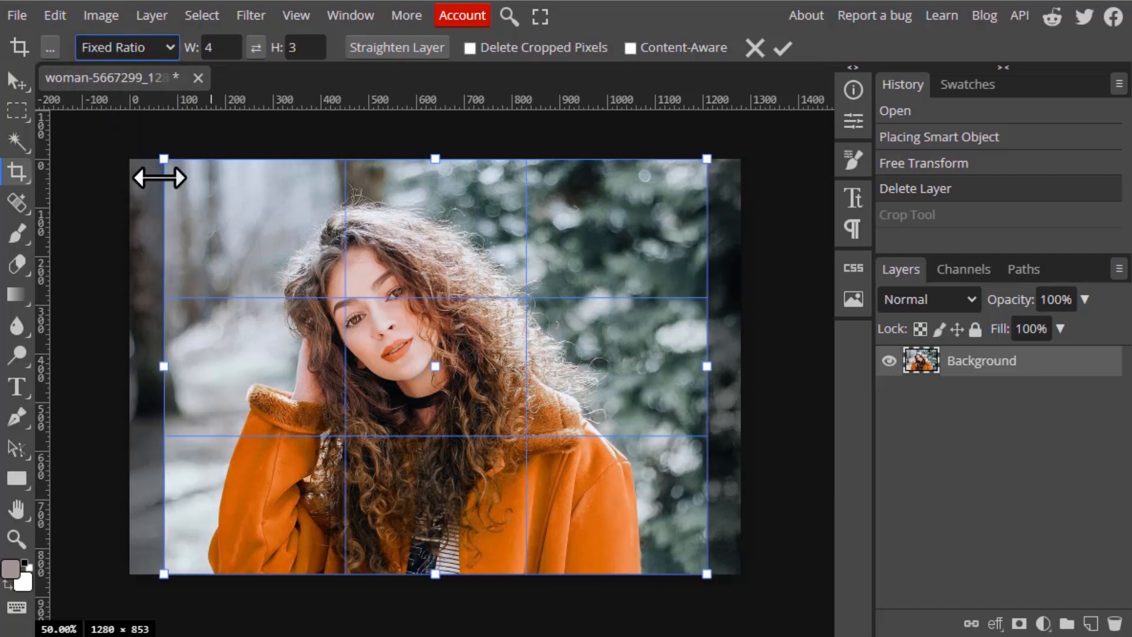
click(127, 47)
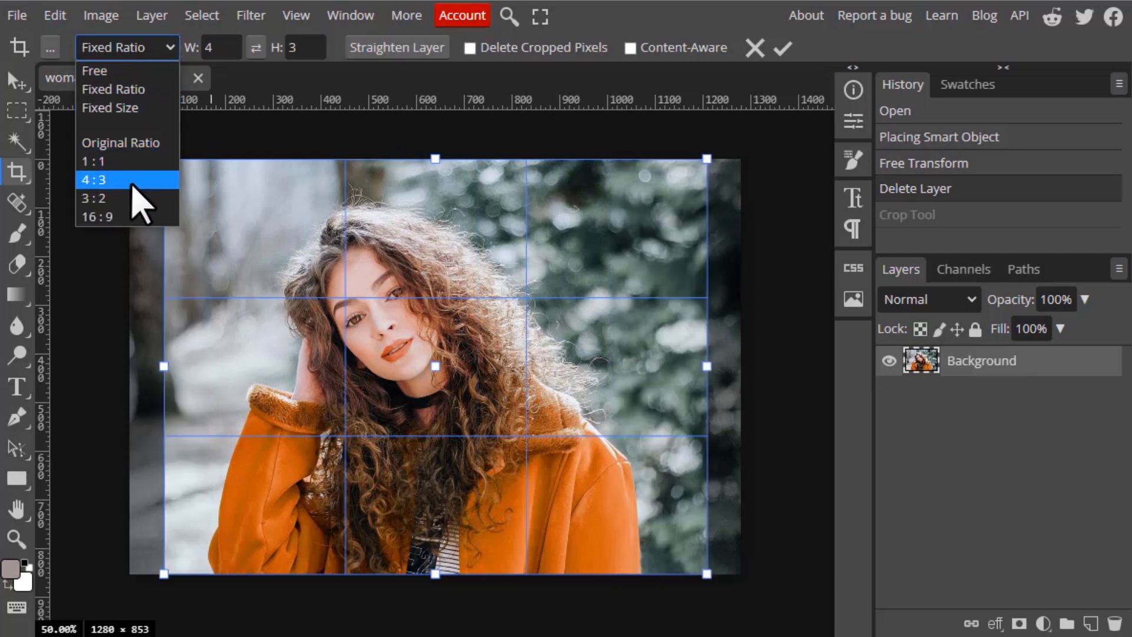
click(95, 198)
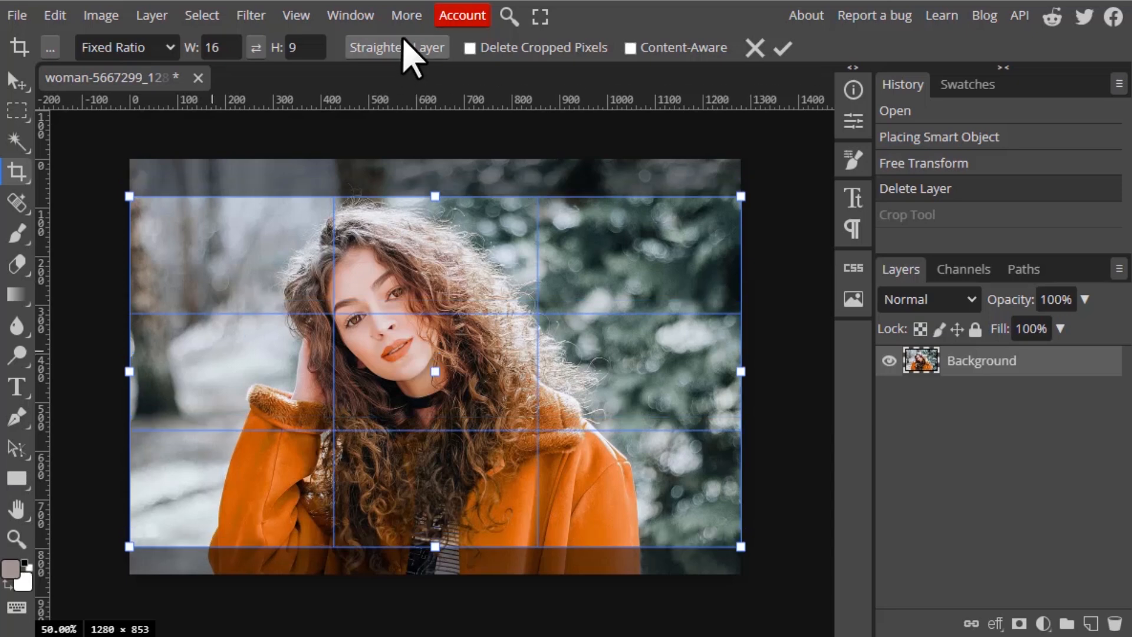
mouse_move(405, 350)
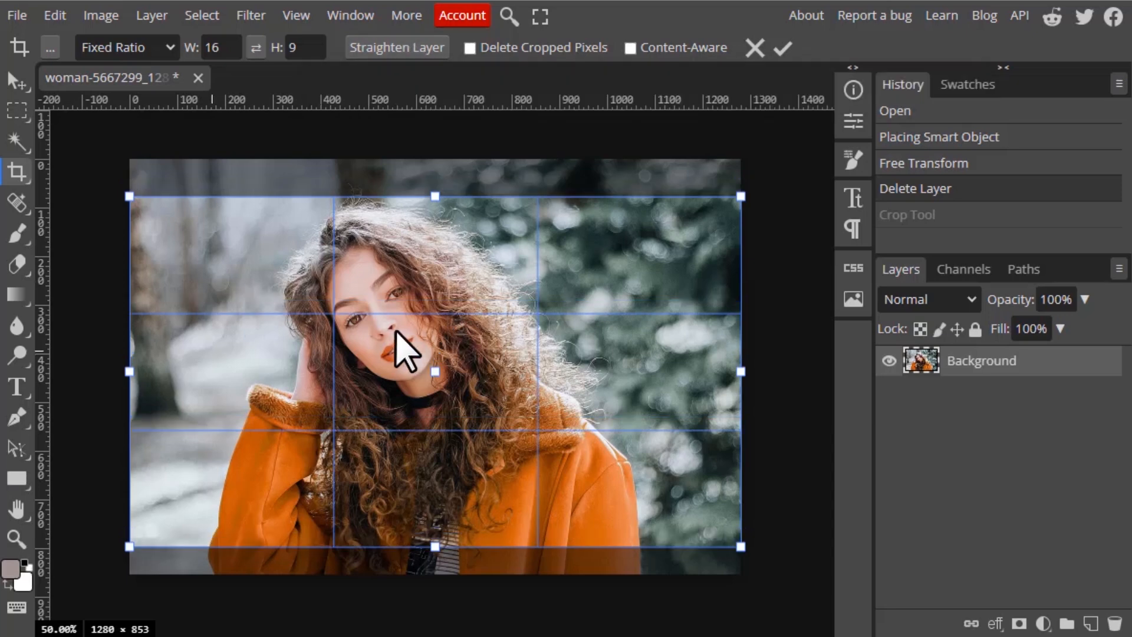
mouse_move(513, 79)
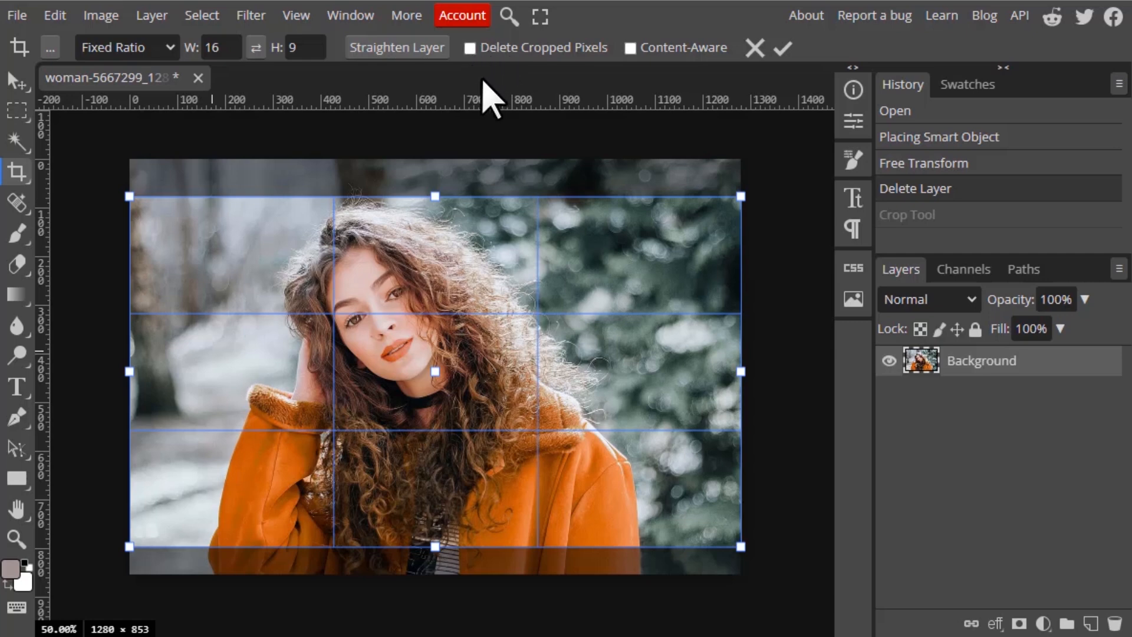
mouse_move(502, 92)
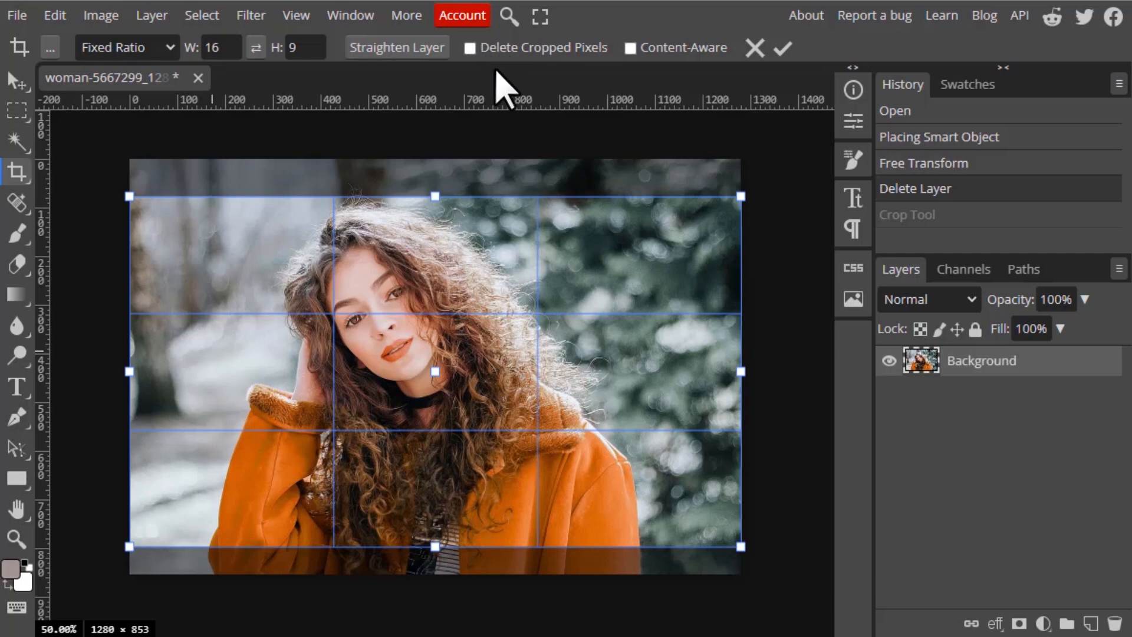
Set the crop to Free, then drag the Background layer right, leaving a transparent strip
click(126, 47)
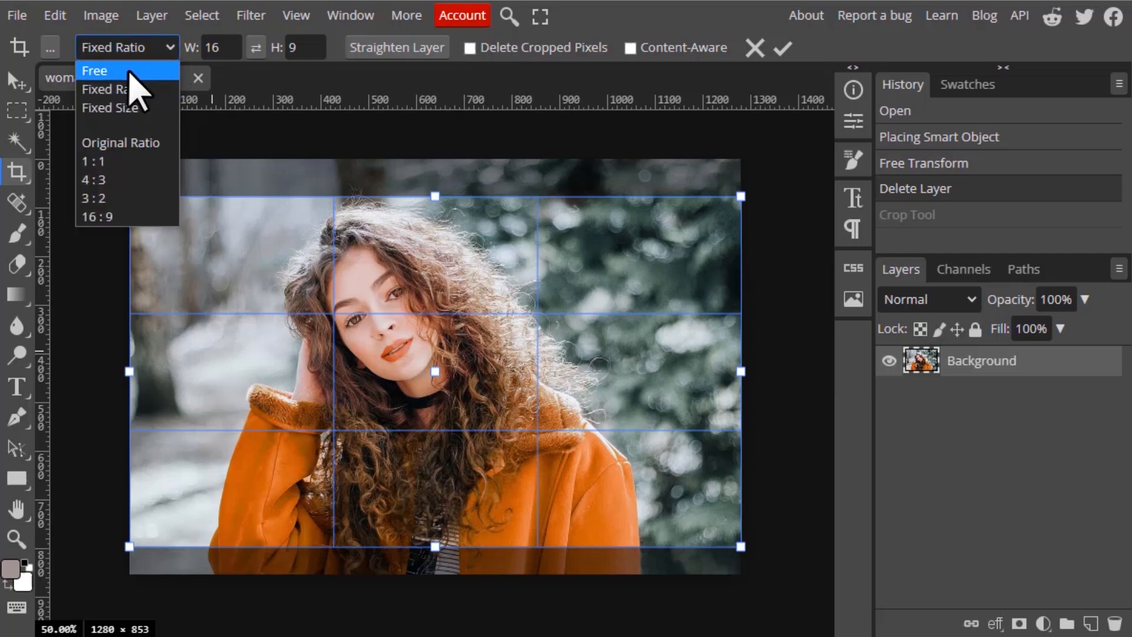
click(94, 69)
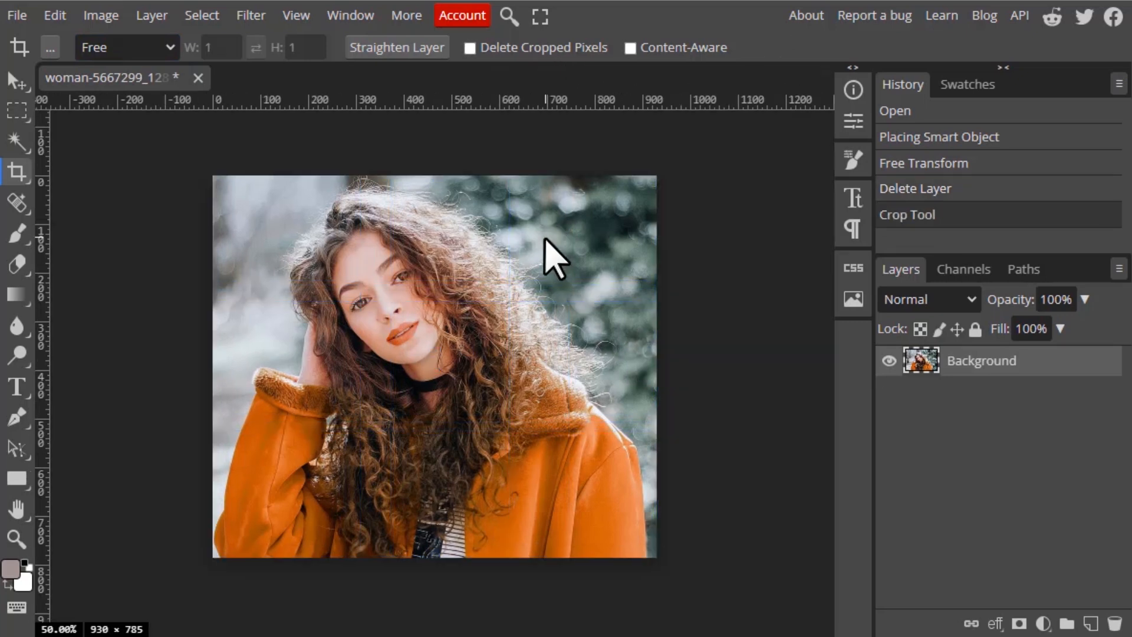
mouse_move(542, 262)
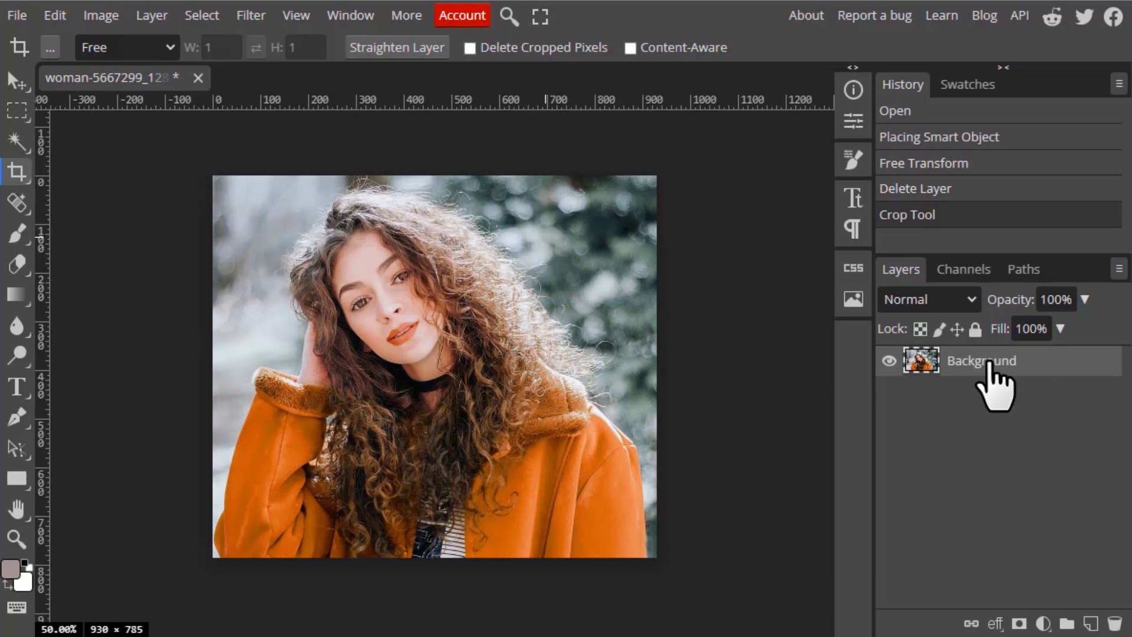
click(15, 79)
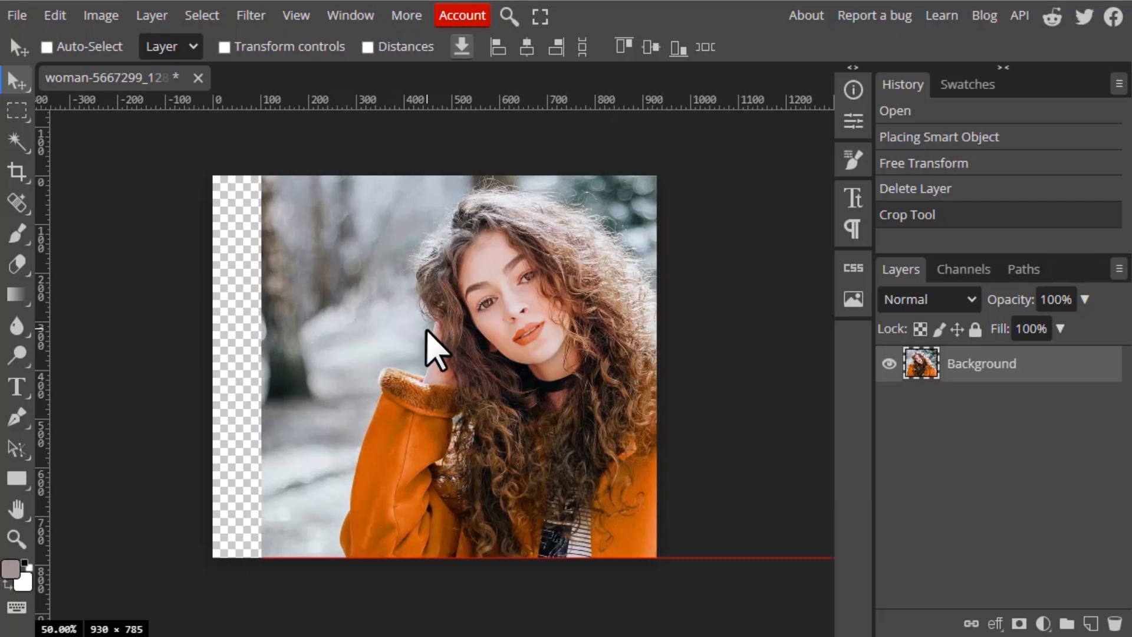
drag(433, 354, 387, 542)
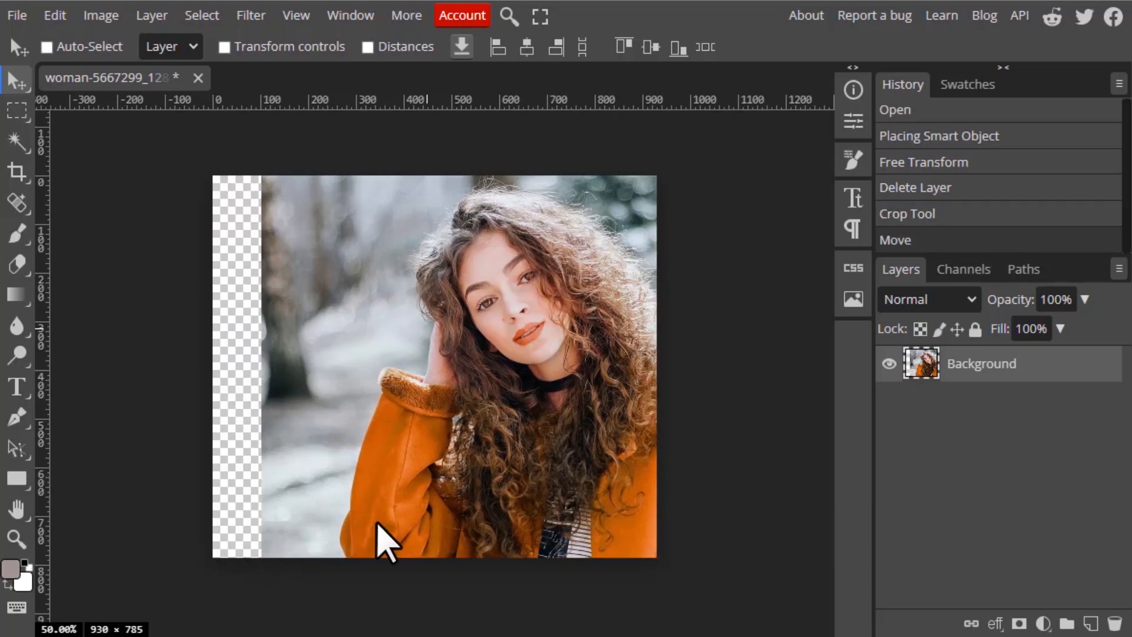
mouse_move(303, 494)
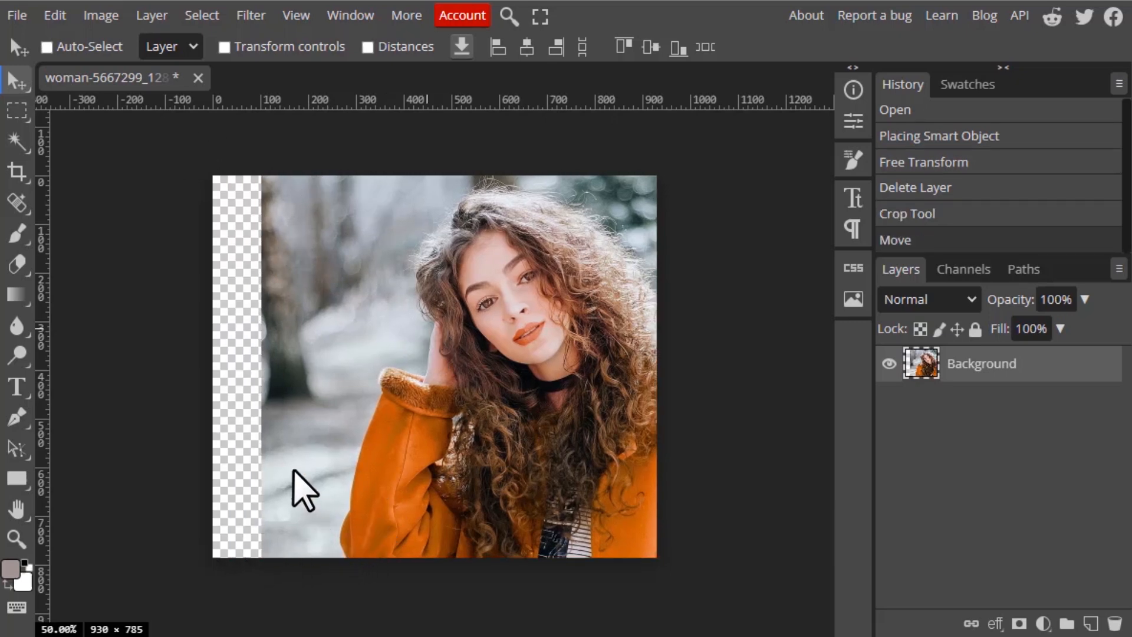
mouse_move(314, 462)
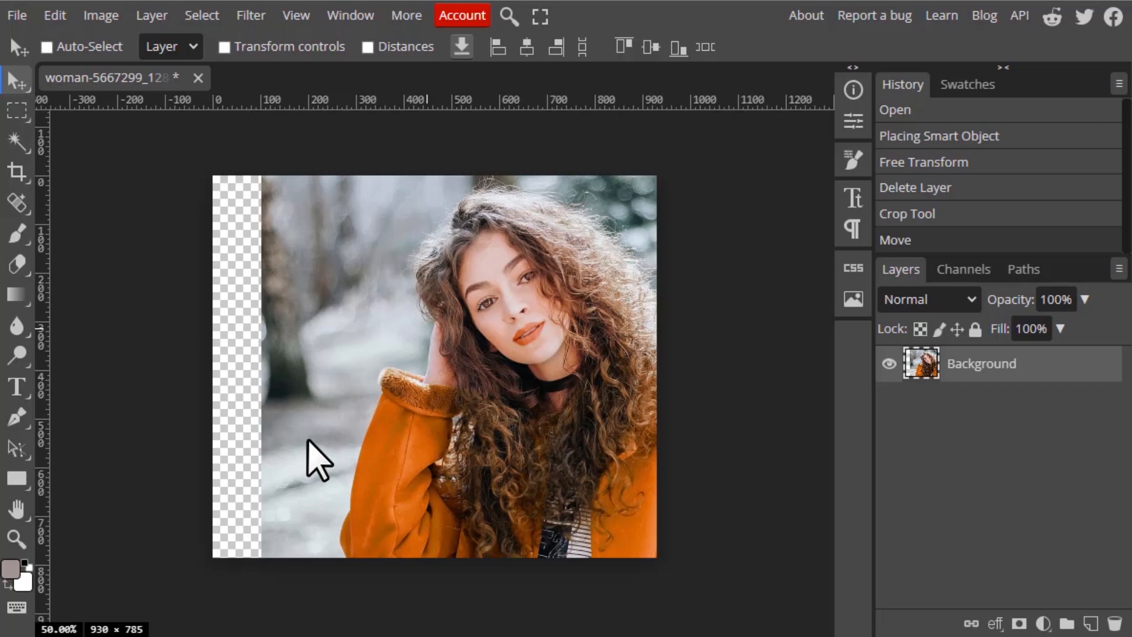
Undo the crop, recrop to 1030 × 795 with Delete Cropped Pixels on, then undo a trial move
click(16, 172)
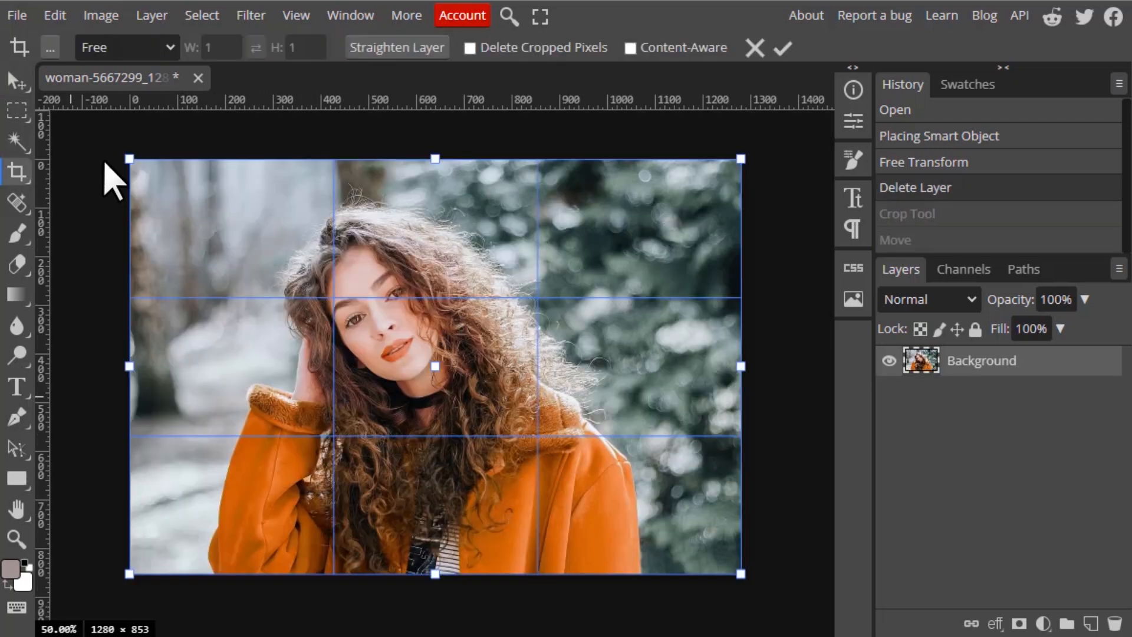
click(470, 47)
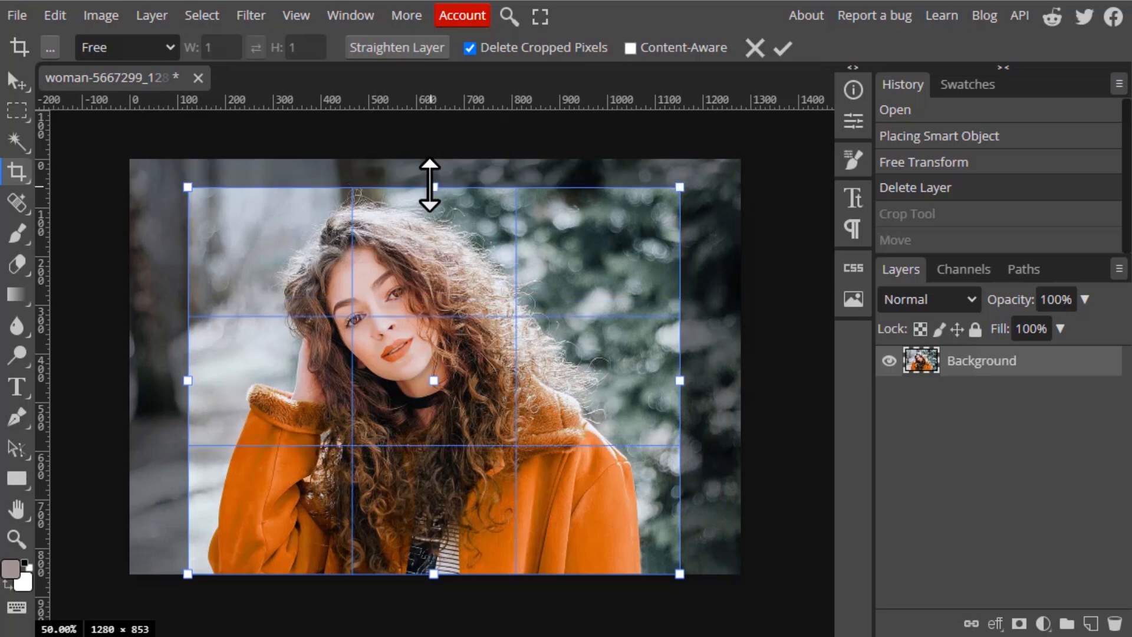
click(782, 47)
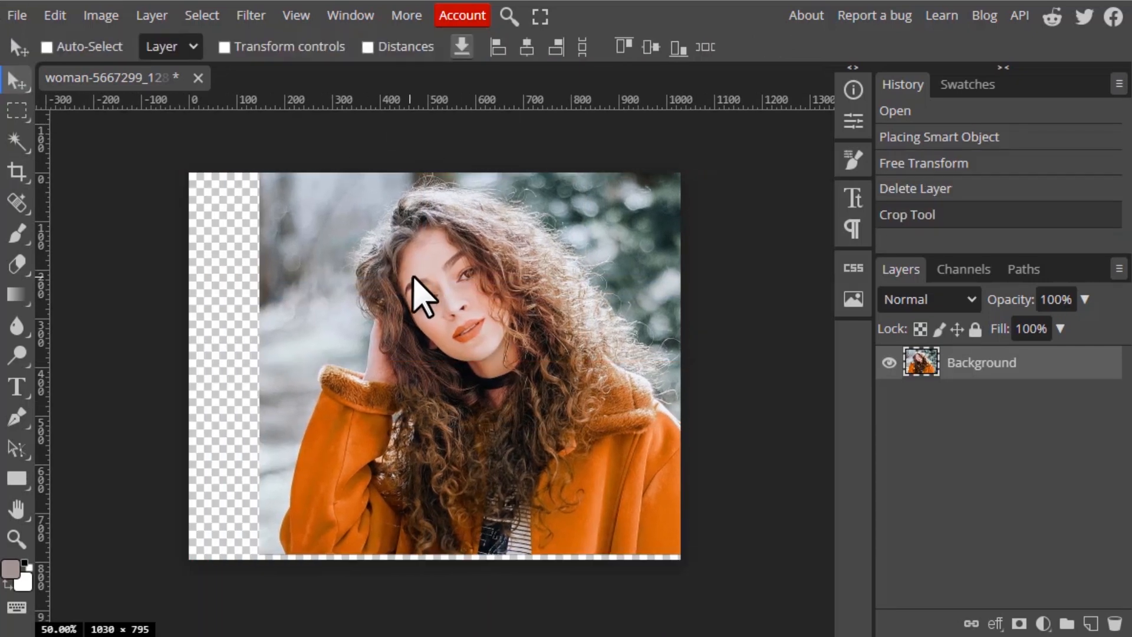
drag(433, 289, 405, 303)
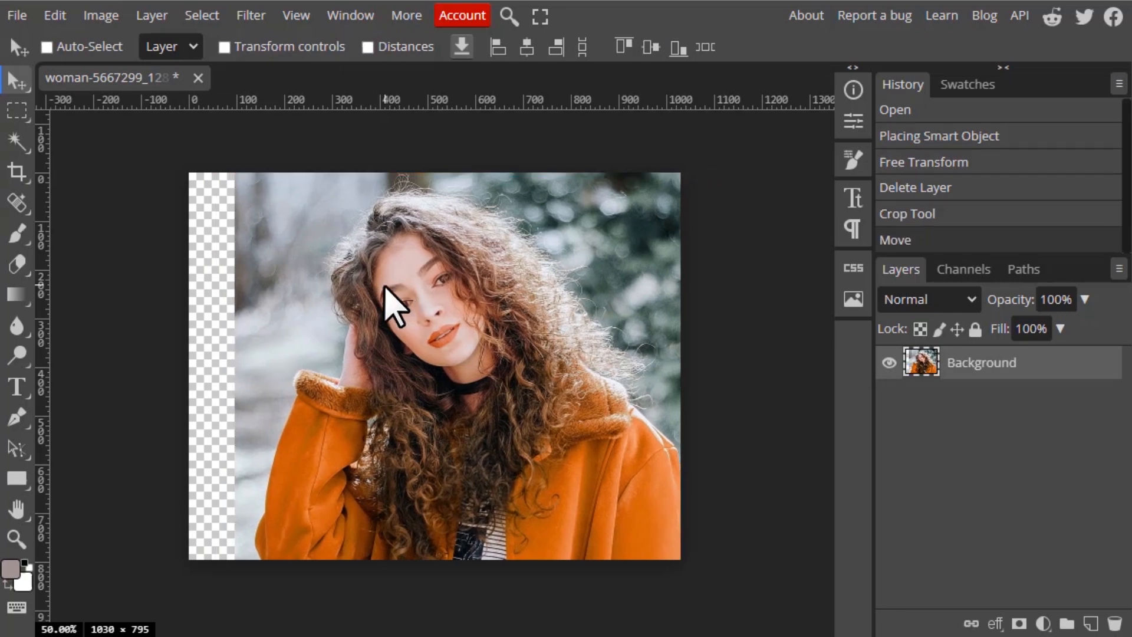
click(15, 171)
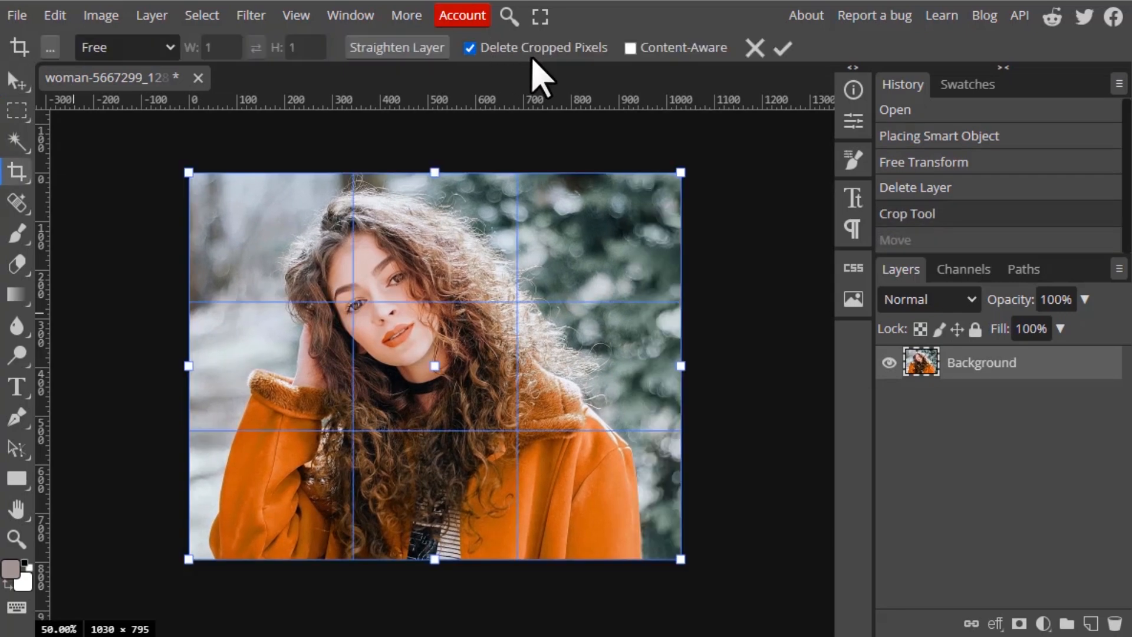
mouse_move(519, 95)
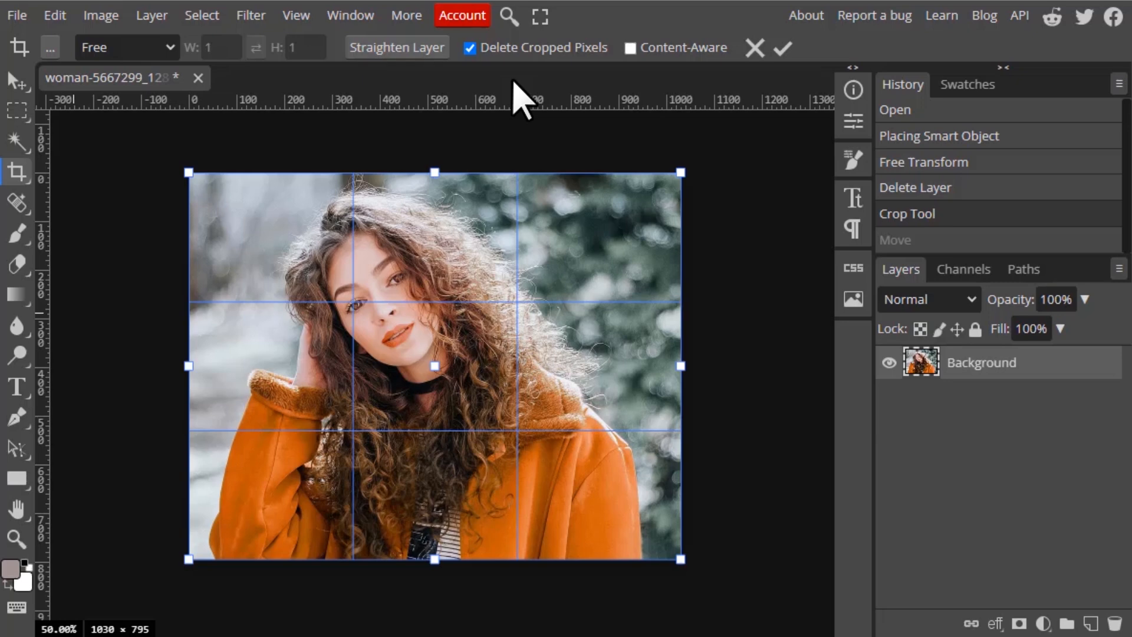
mouse_move(511, 228)
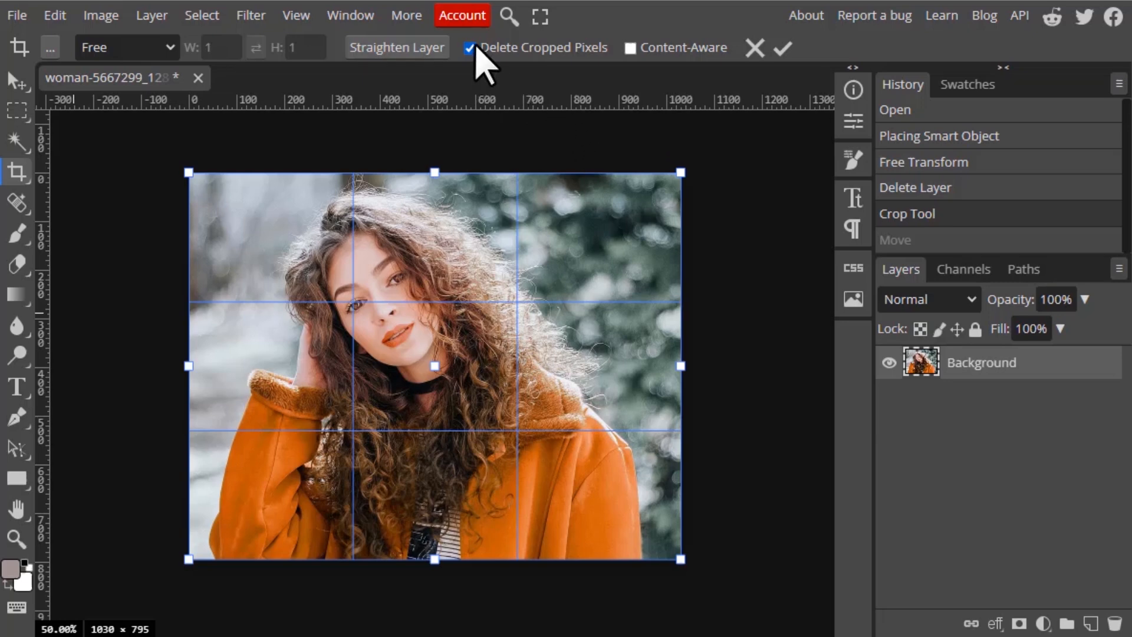
Untick Delete Cropped Pixels and drag the crop handles outward past both photo edges
click(468, 47)
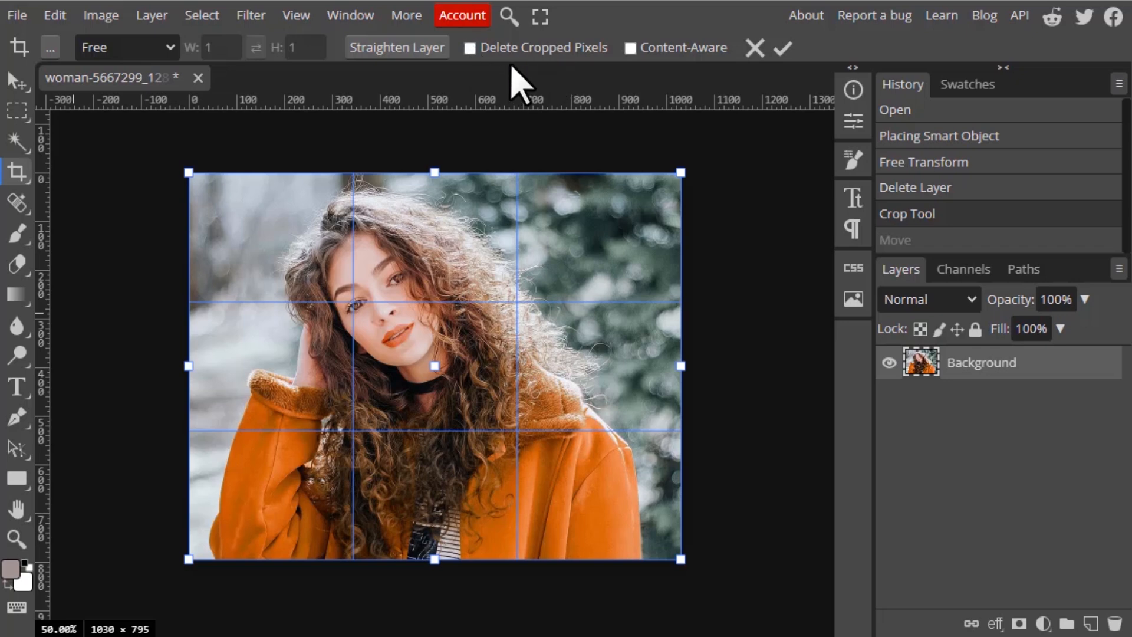
mouse_move(592, 109)
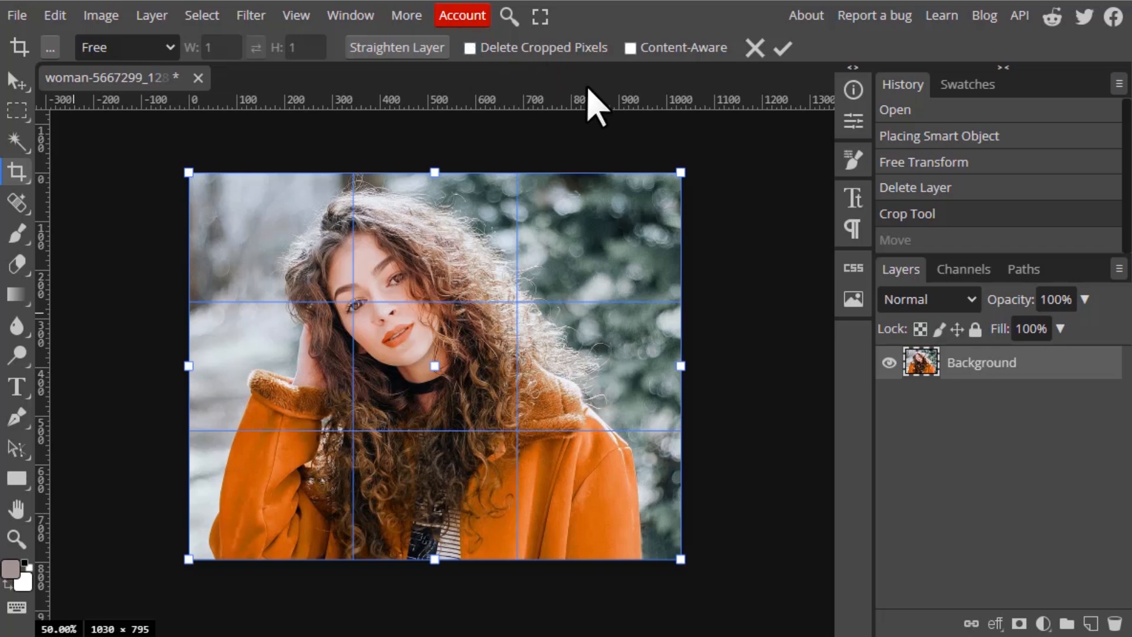
mouse_move(643, 62)
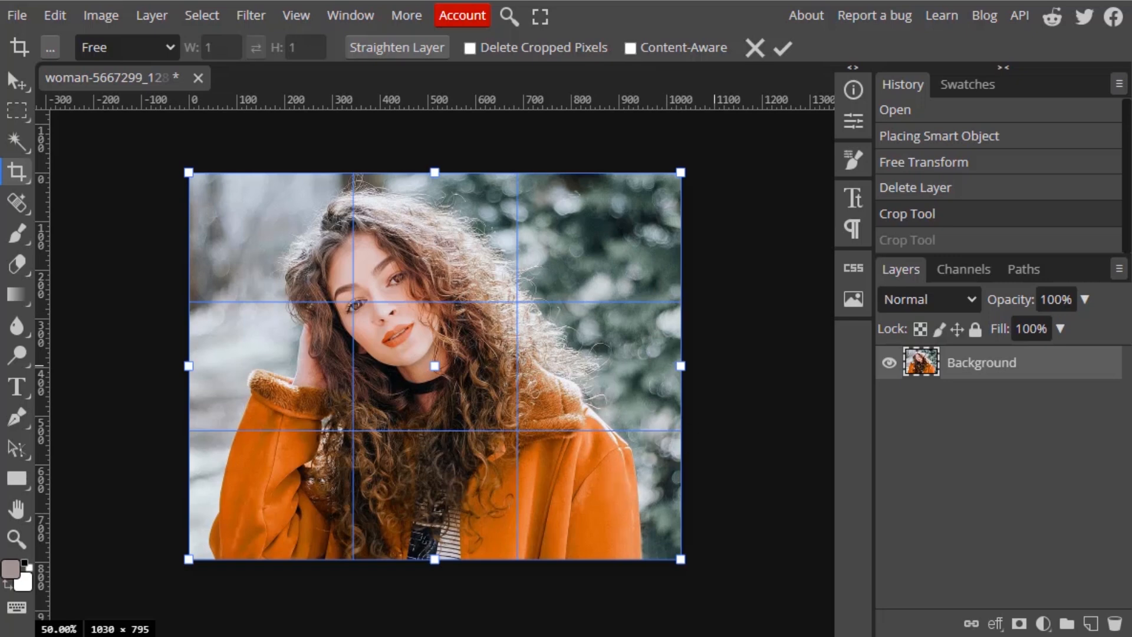
drag(683, 366, 715, 359)
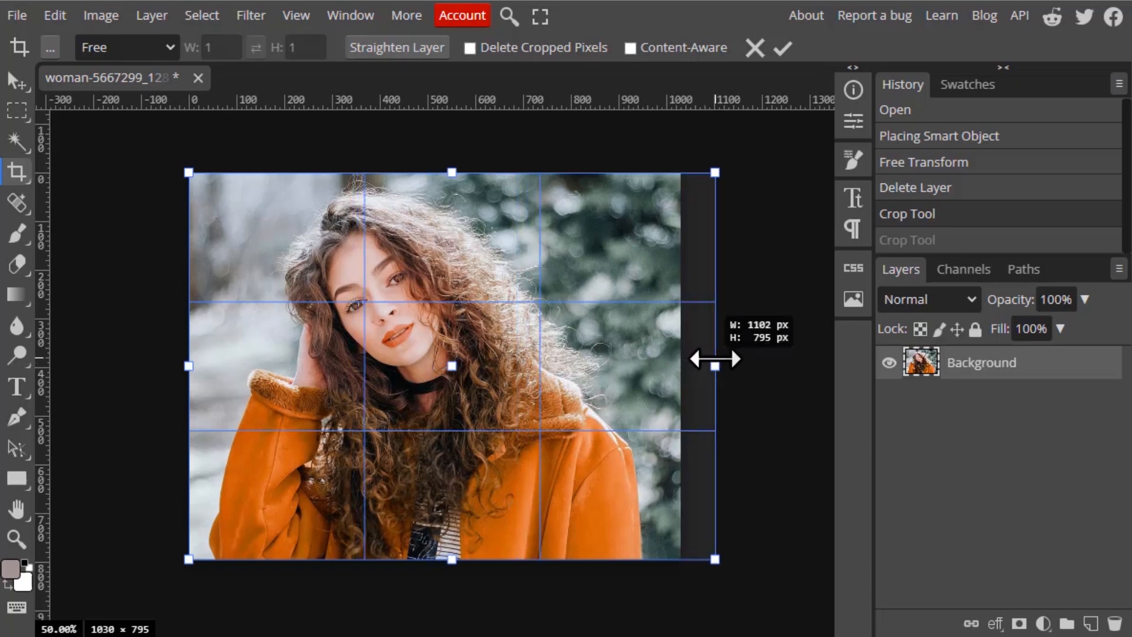
drag(715, 366, 758, 365)
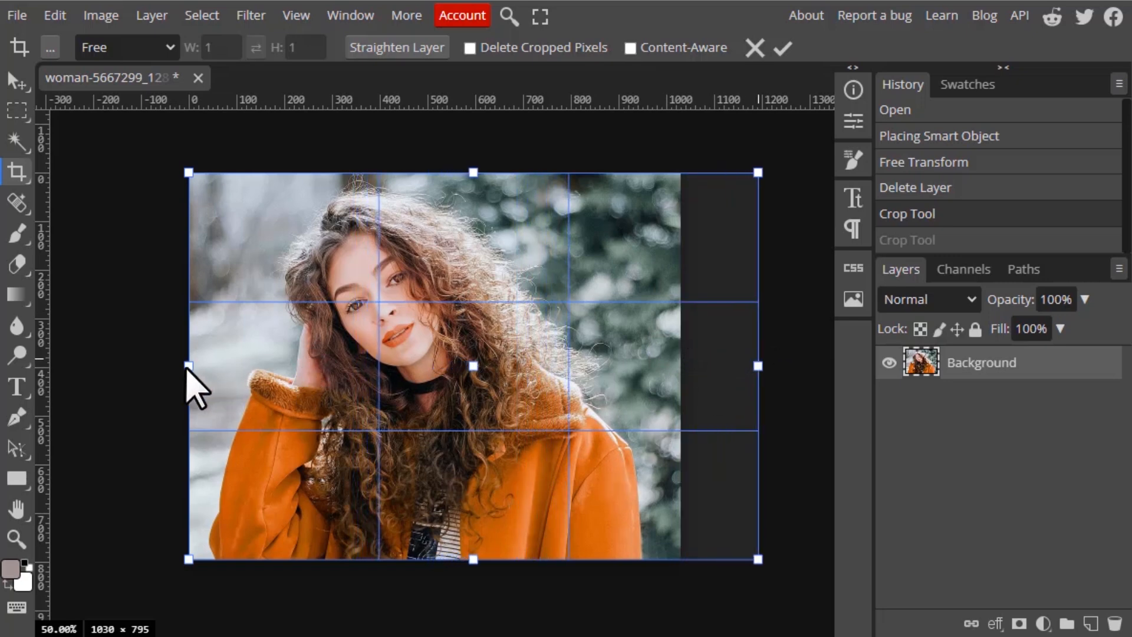
drag(186, 365, 97, 358)
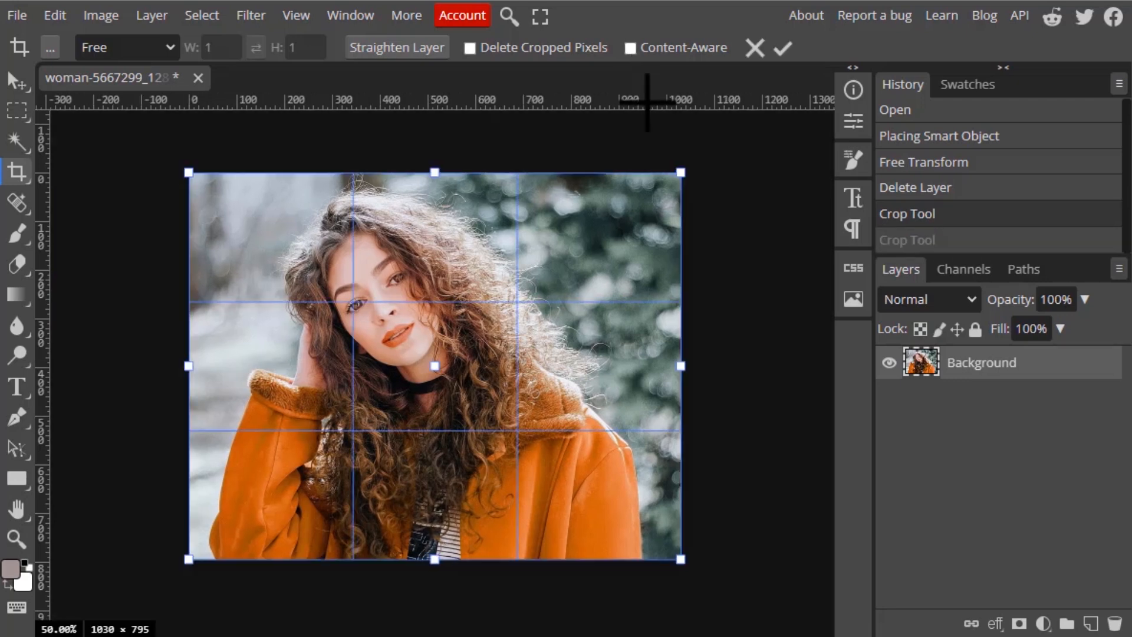
mouse_move(630, 47)
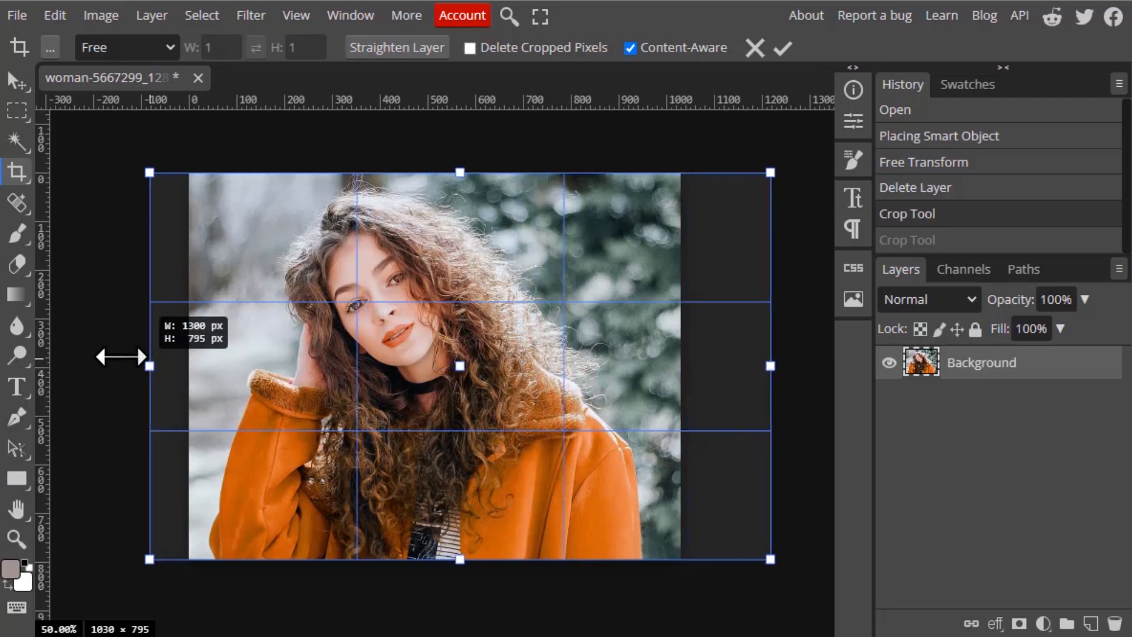
Widen the crop past the left edge to 1444 × 795 with content-aware fill, then disable Content-Aware
drag(150, 366, 79, 366)
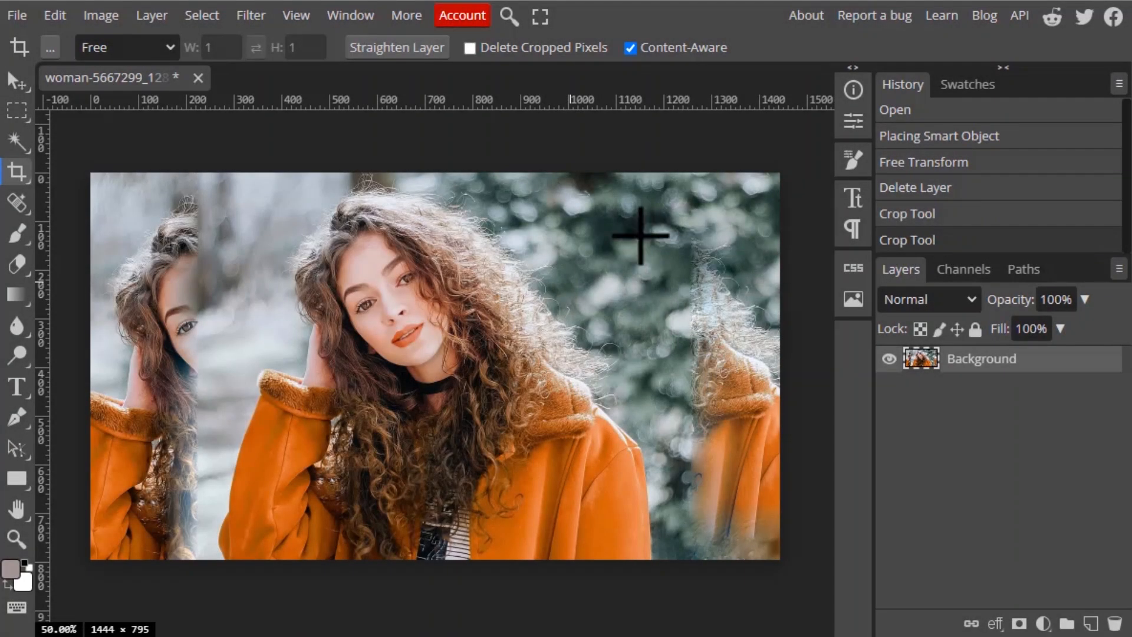
mouse_move(758, 250)
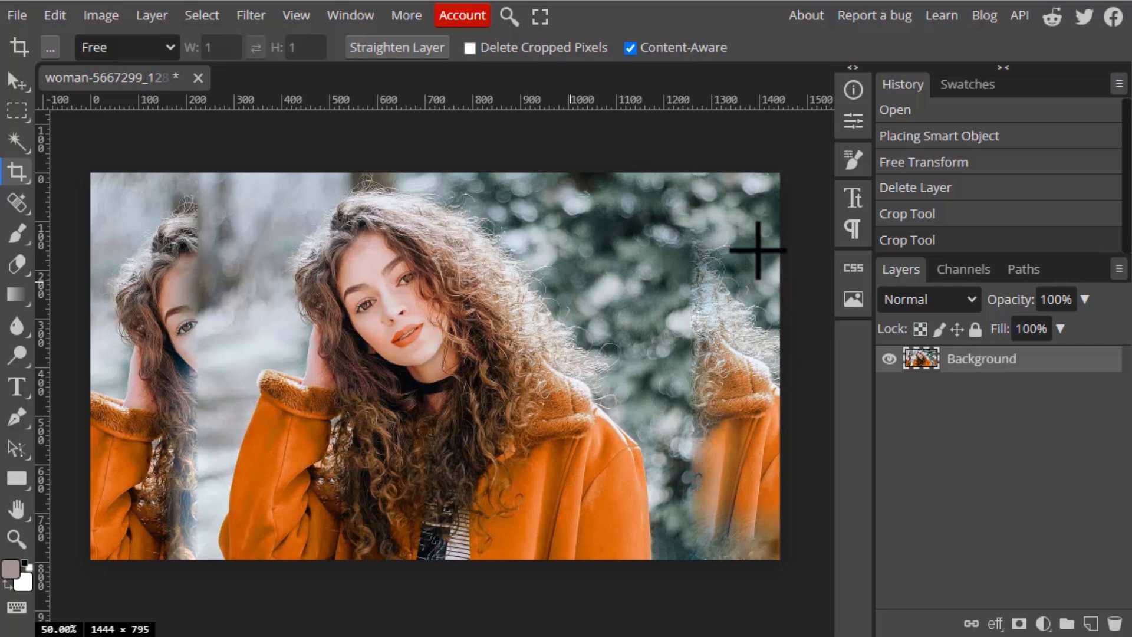
mouse_move(516, 278)
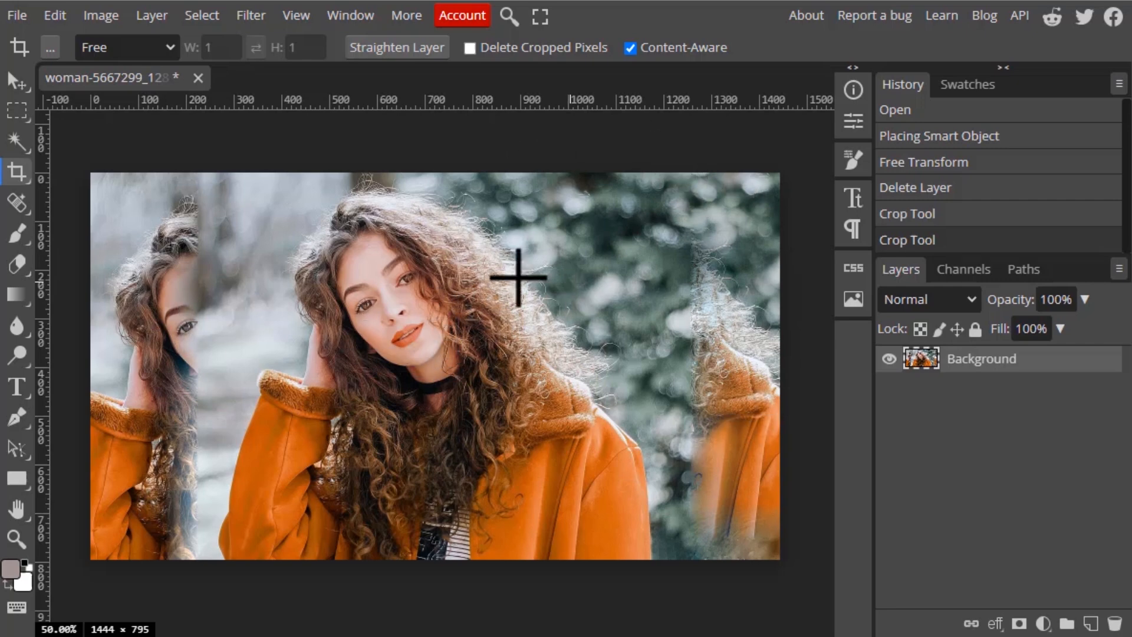
mouse_move(164, 341)
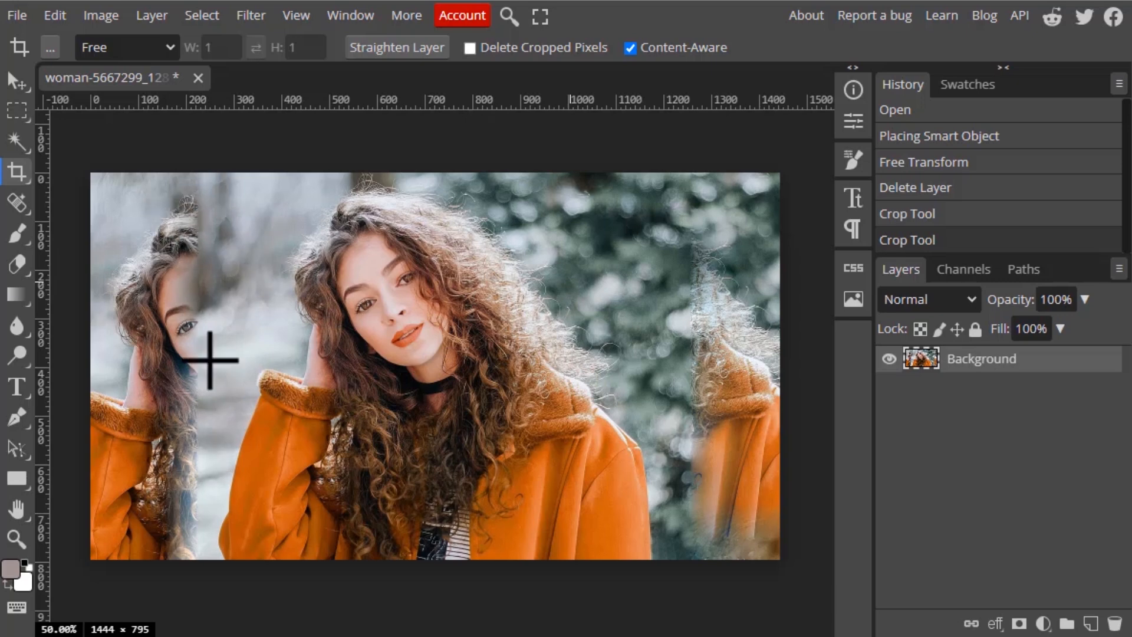
mouse_move(661, 369)
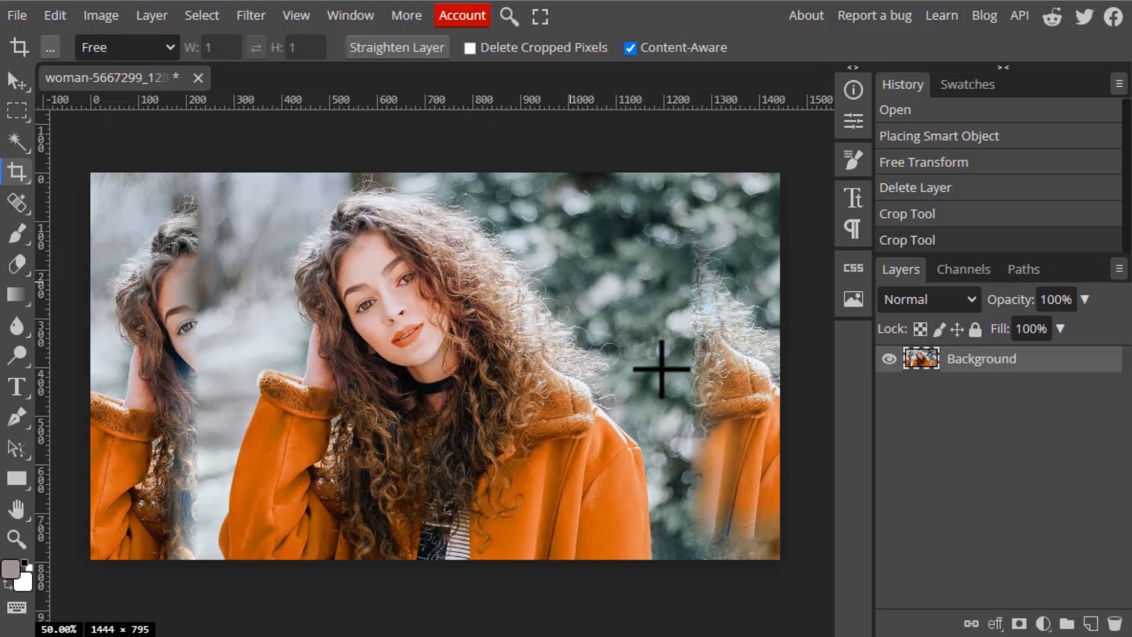
mouse_move(641, 92)
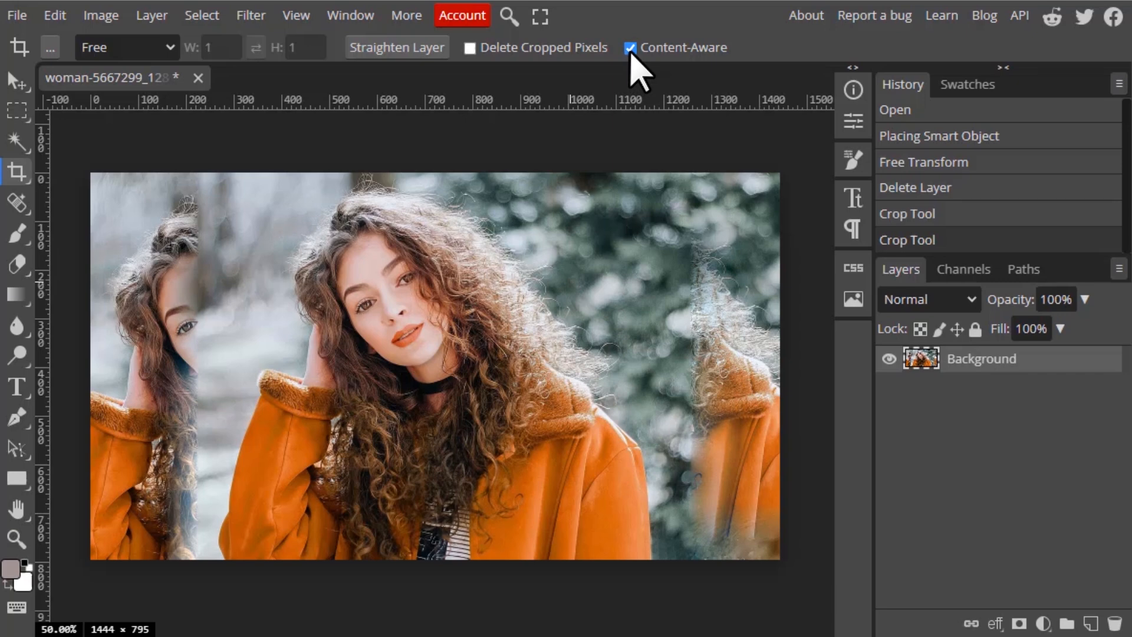
click(630, 47)
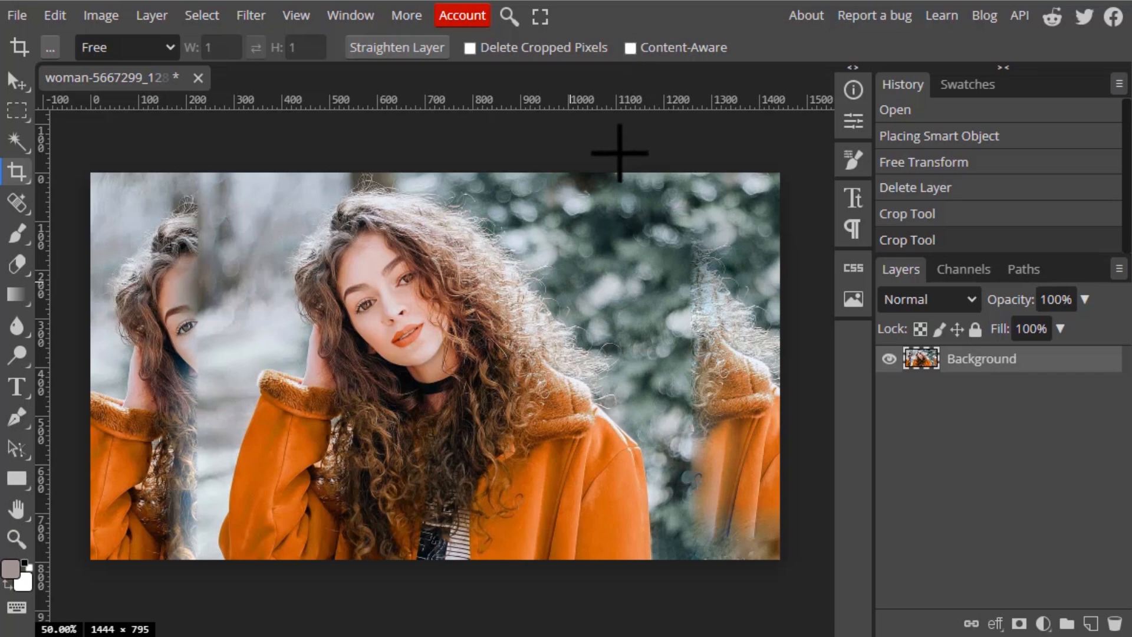